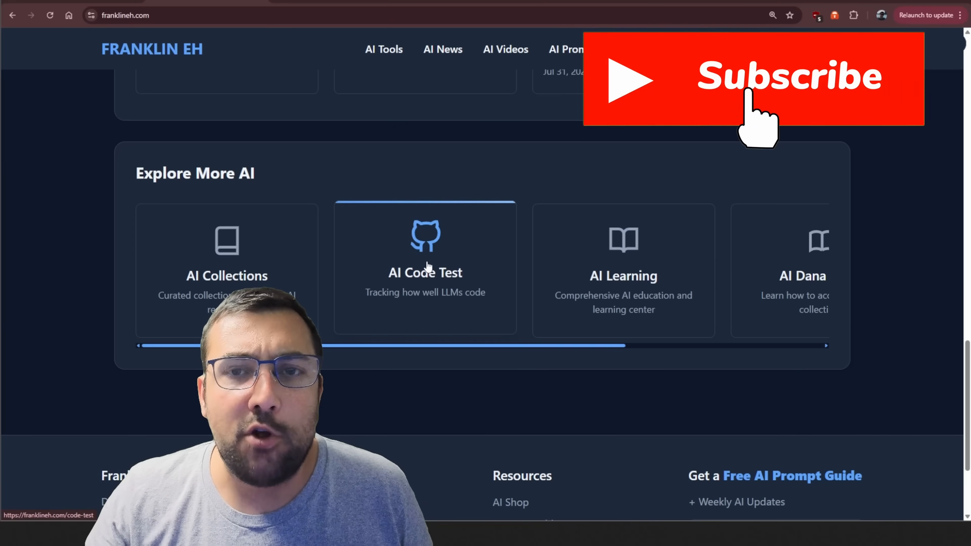
View the Angry Birds test code for Perplexity Labs, Claude 4.0 Sonnet and finally Grok 4
left_click(427, 267)
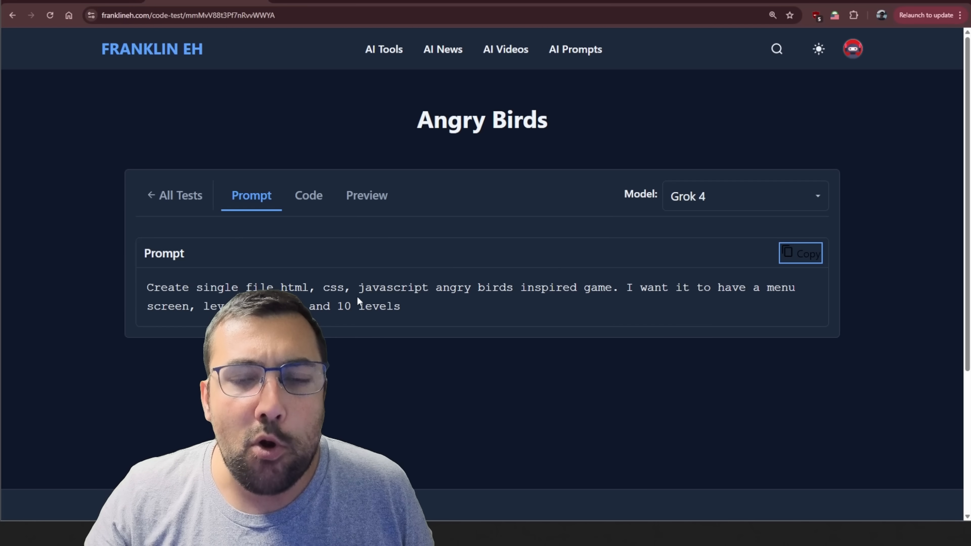
mouse_move(223, 283)
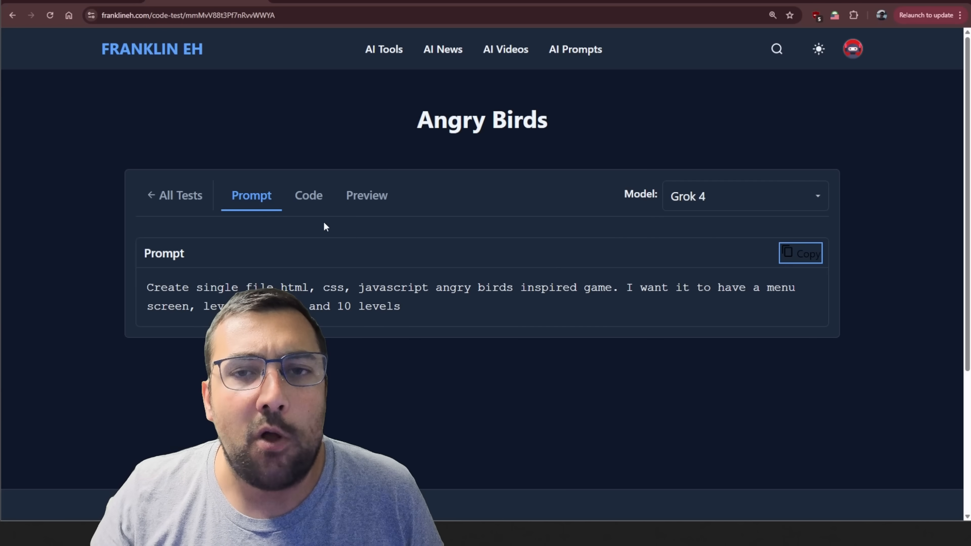
left_click(309, 196)
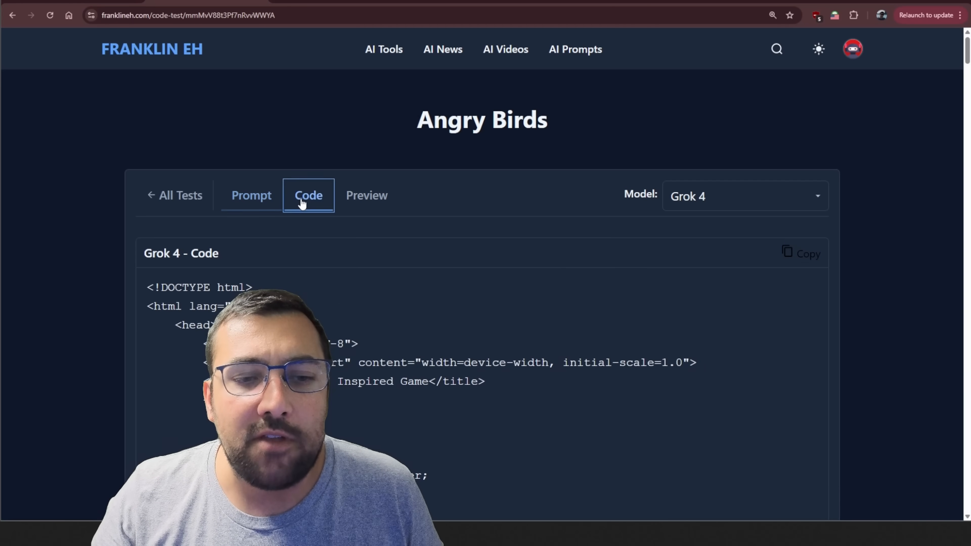
left_click(745, 197)
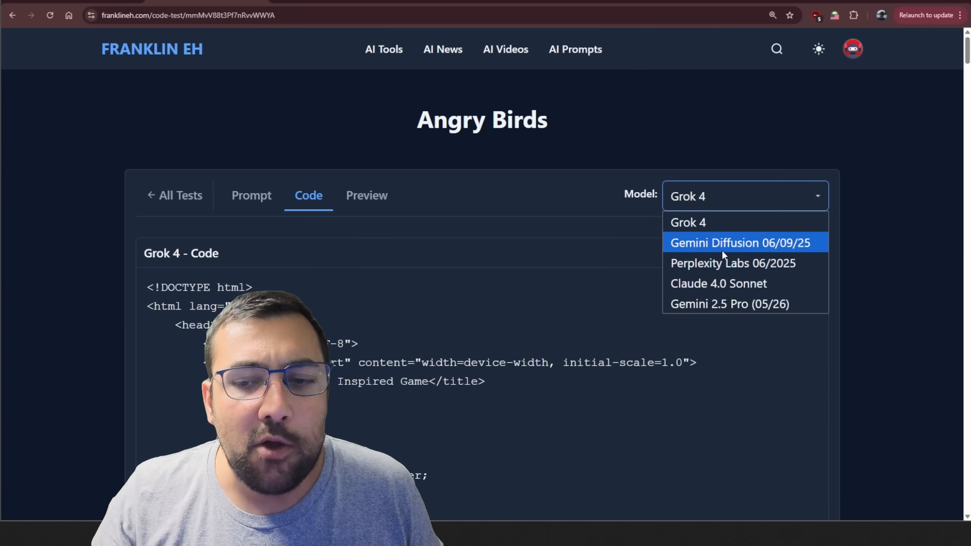
left_click(734, 263)
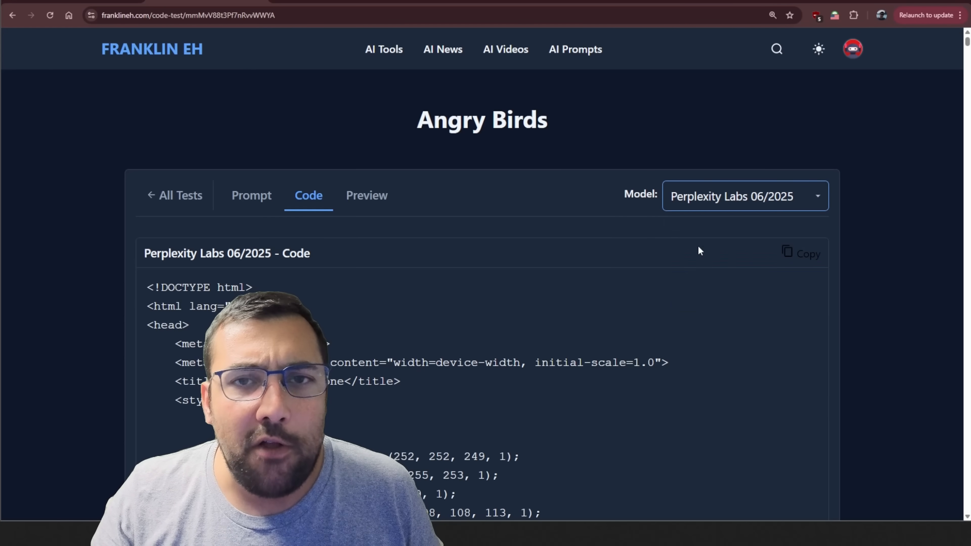
left_click(745, 196)
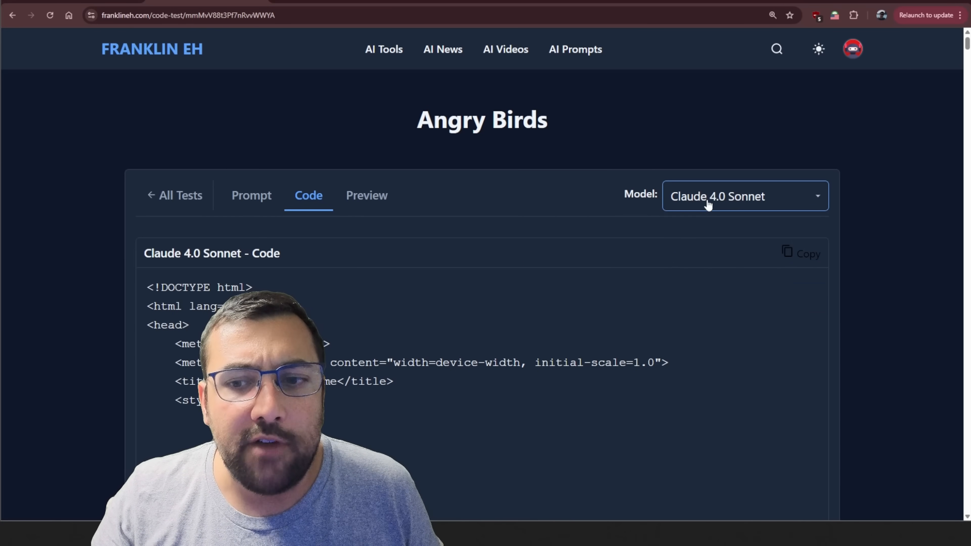
left_click(743, 196)
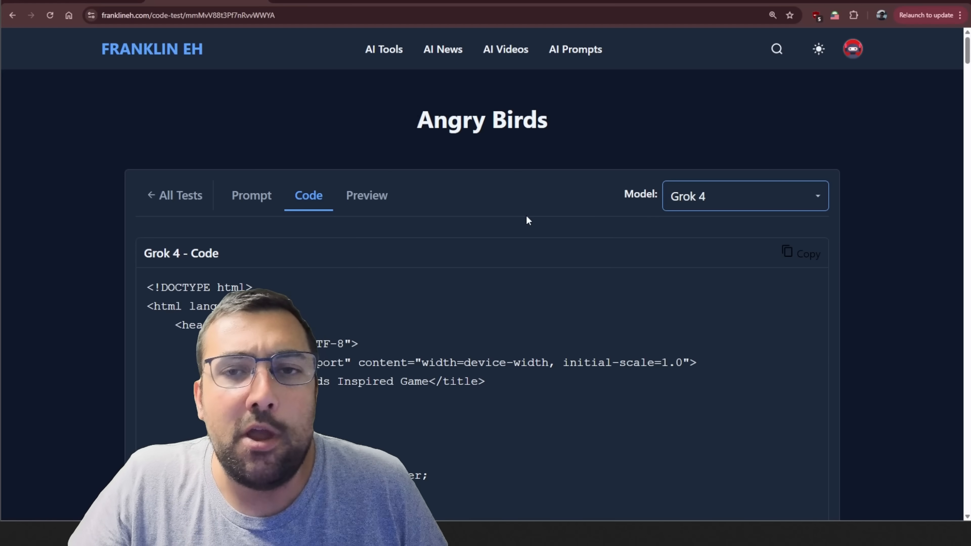
mouse_move(490, 180)
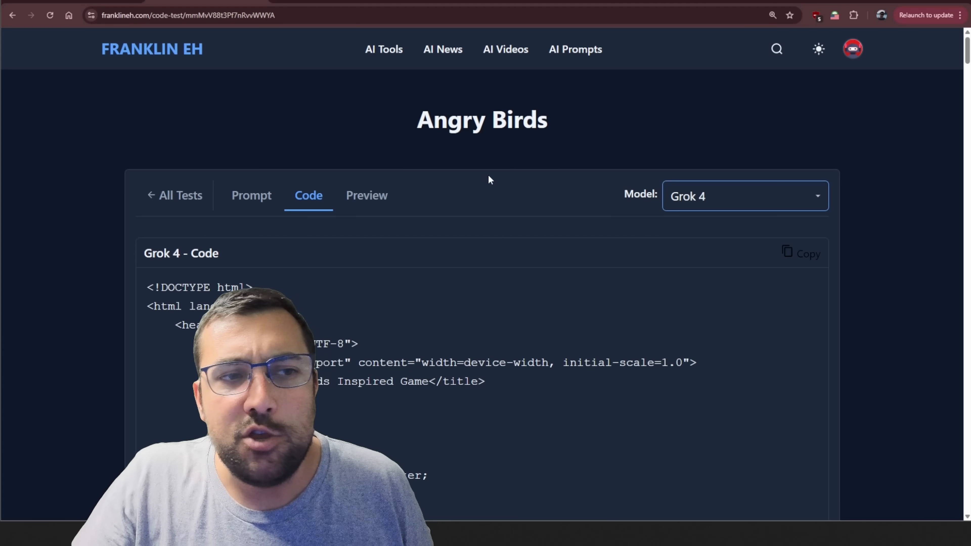
Preview Grok 4's game, then run Gemini 2.5 Pro's Angry Shapes and choose Level 1
left_click(366, 195)
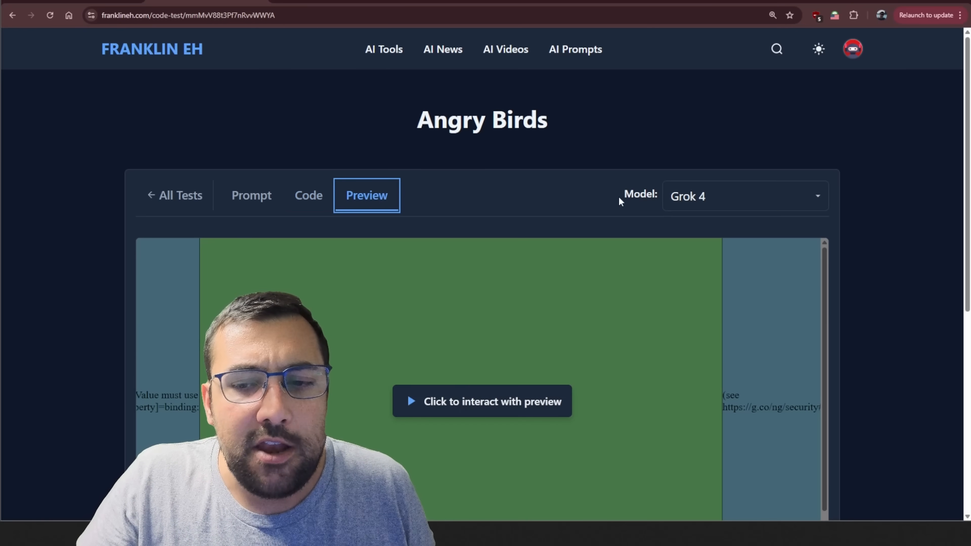
left_click(481, 402)
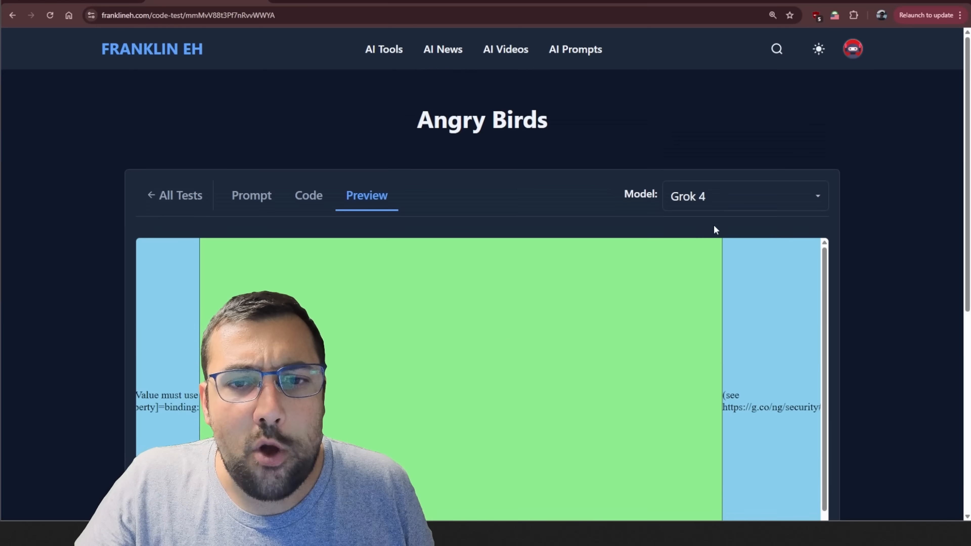
left_click(745, 197)
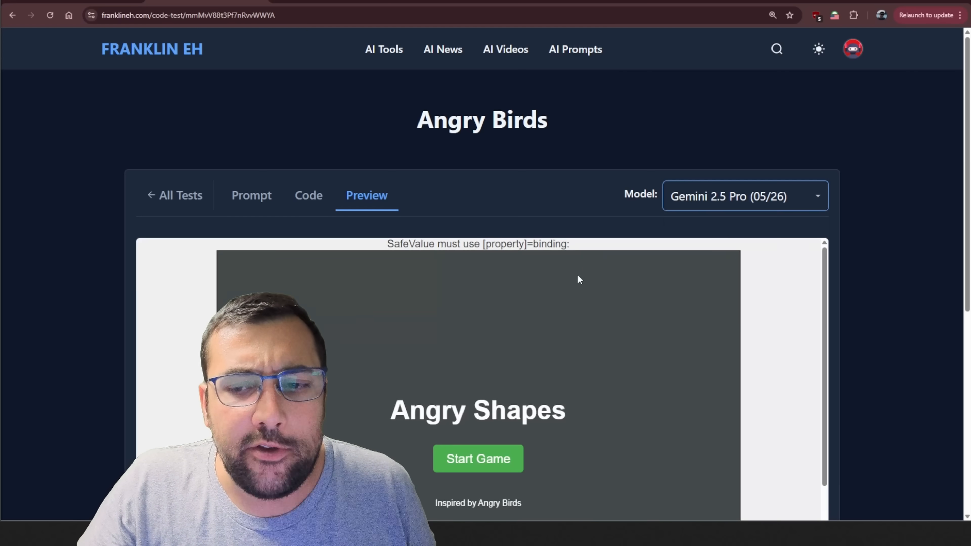
left_click(478, 459)
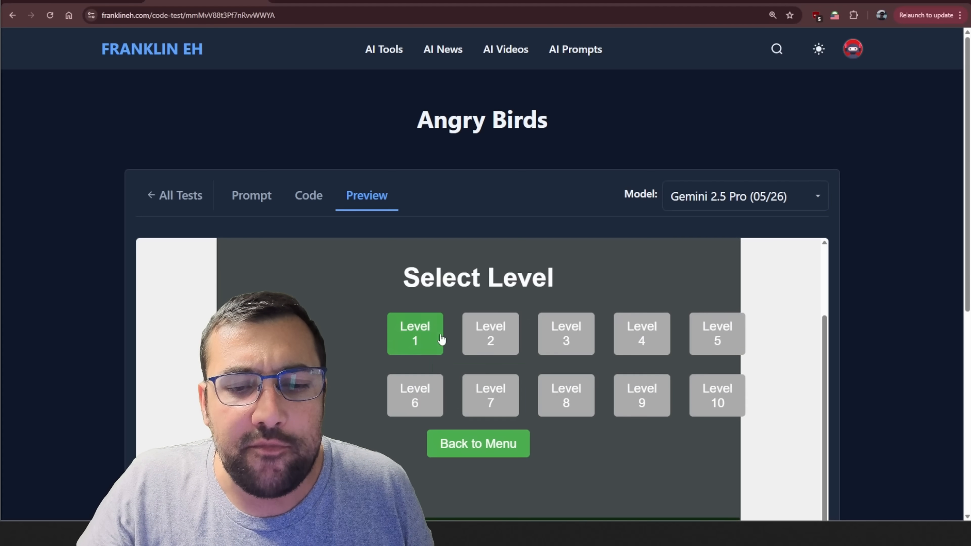
left_click(415, 333)
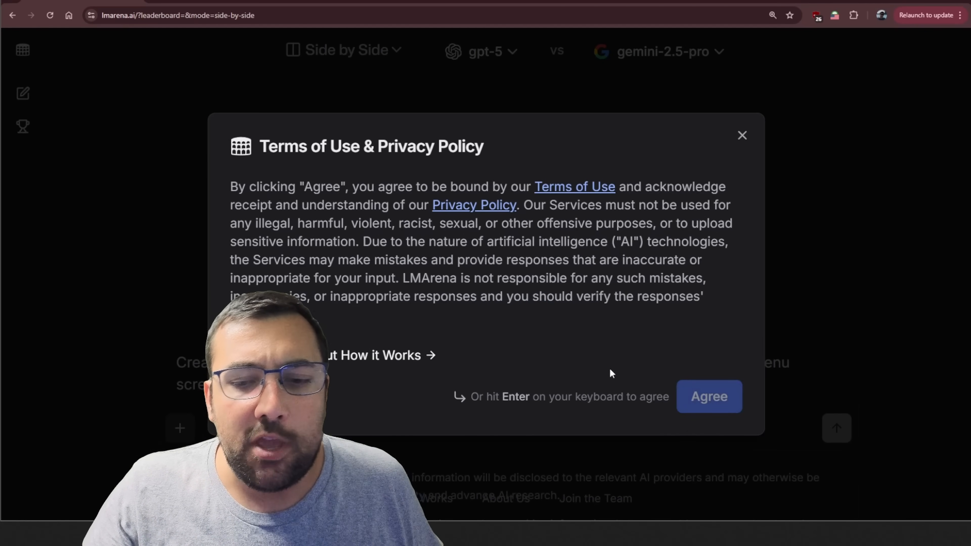
Accept LMArena's terms, review the side-by-side answers and copy gpt-5's HTML game code
left_click(709, 397)
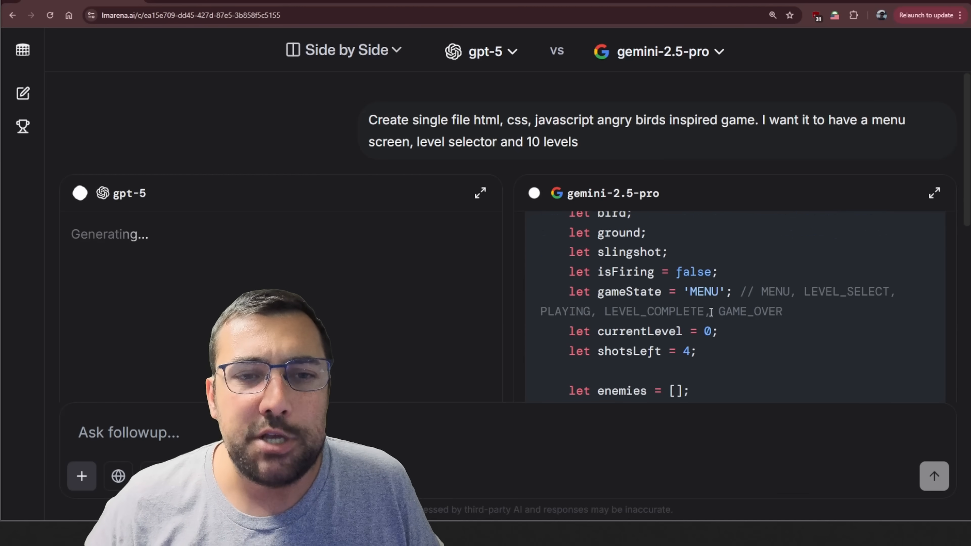
scroll("down", 3)
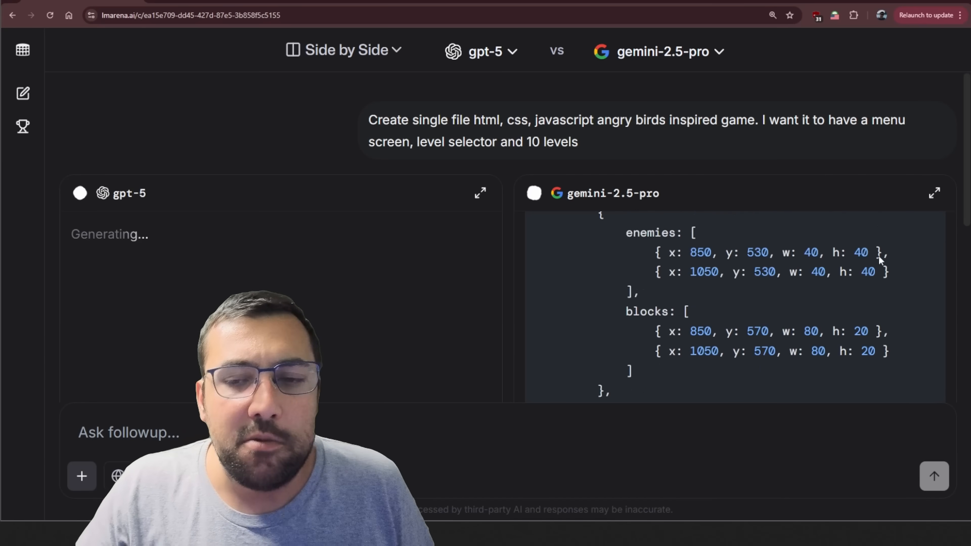
scroll("down", 3)
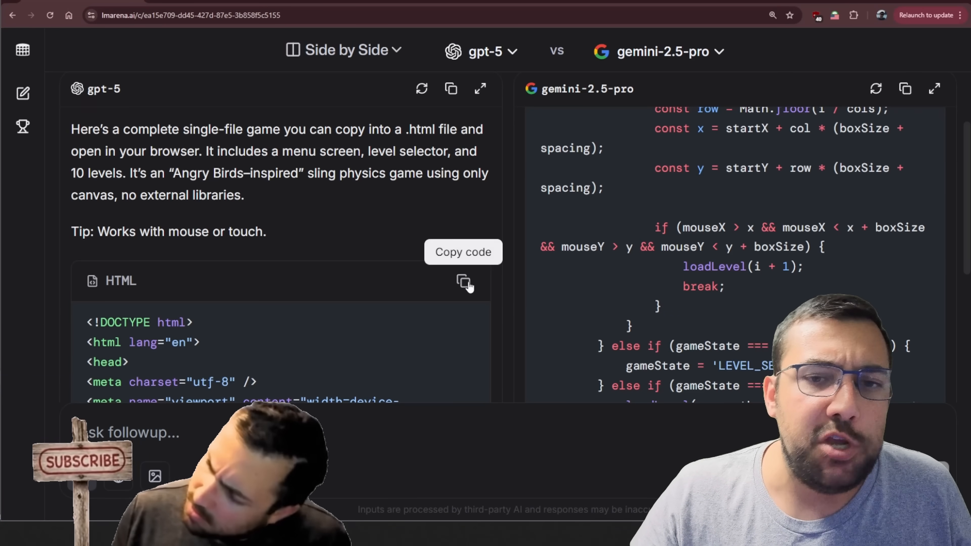
left_click(463, 283)
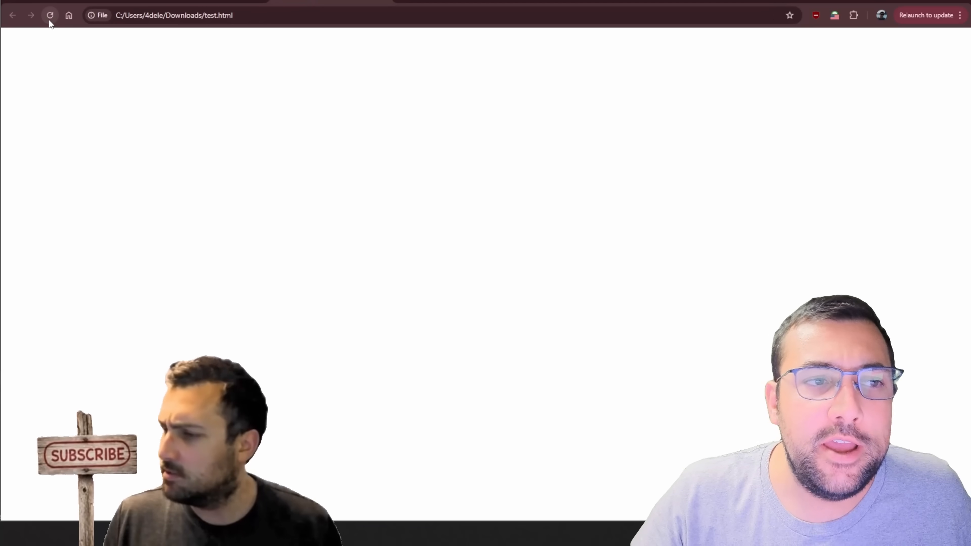
Reload test.html to run Sling Critters and go to its level selection
left_click(50, 16)
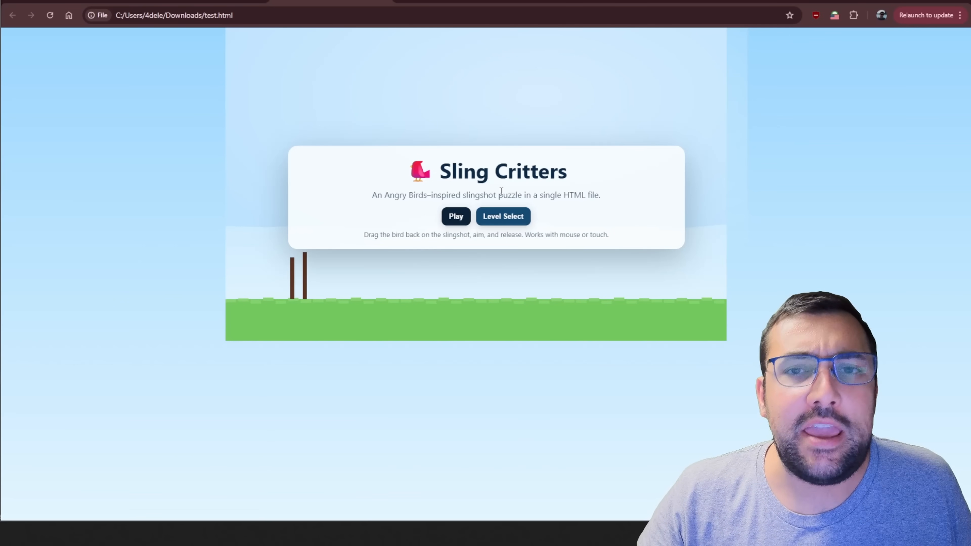
mouse_move(363, 195)
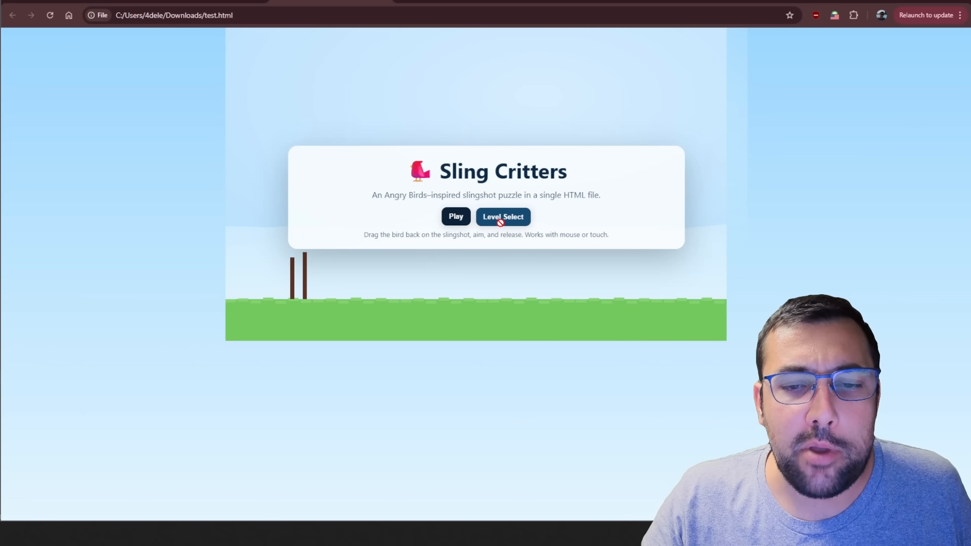
left_click(456, 216)
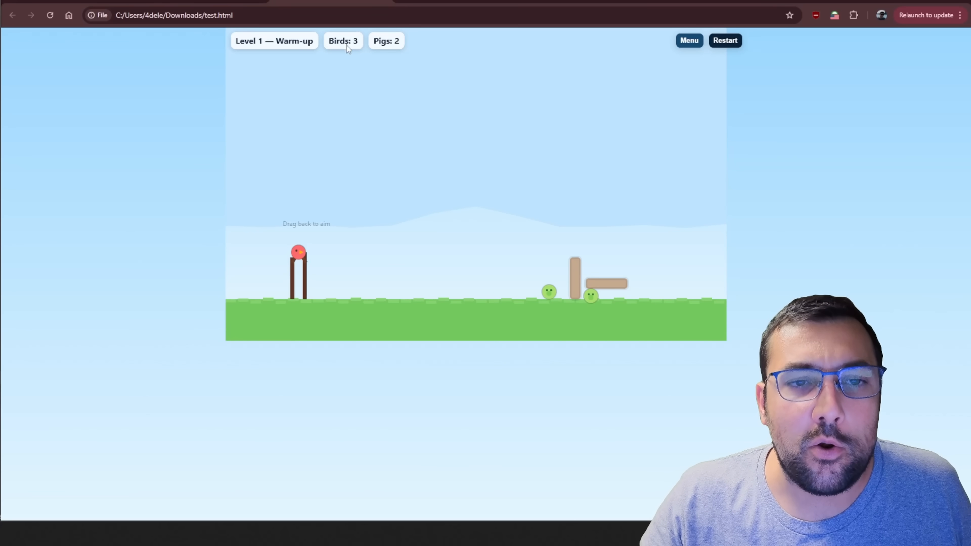
mouse_move(300, 262)
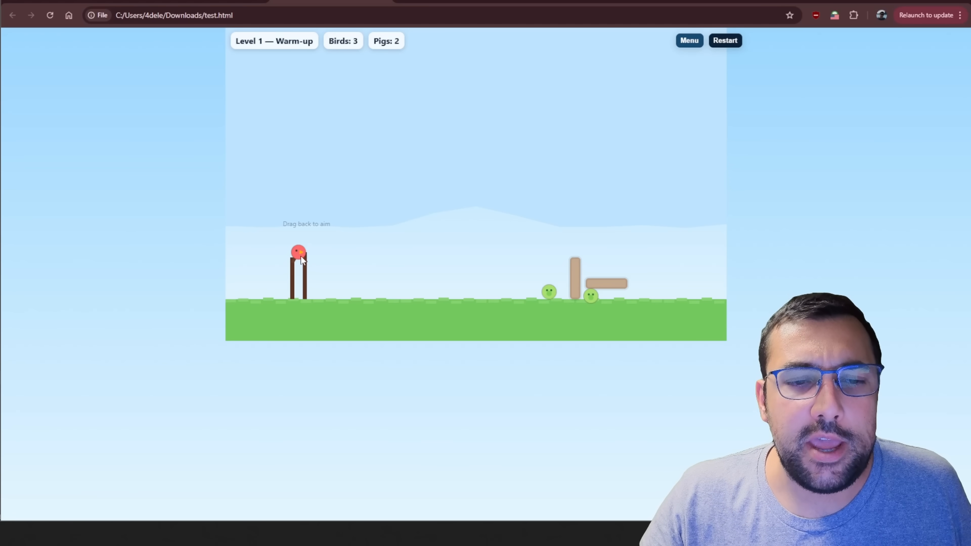
Sling two birds at the pigs in Warm-up until the 'Out of Birds!' dialog shows
left_click_drag(298, 252, 249, 262)
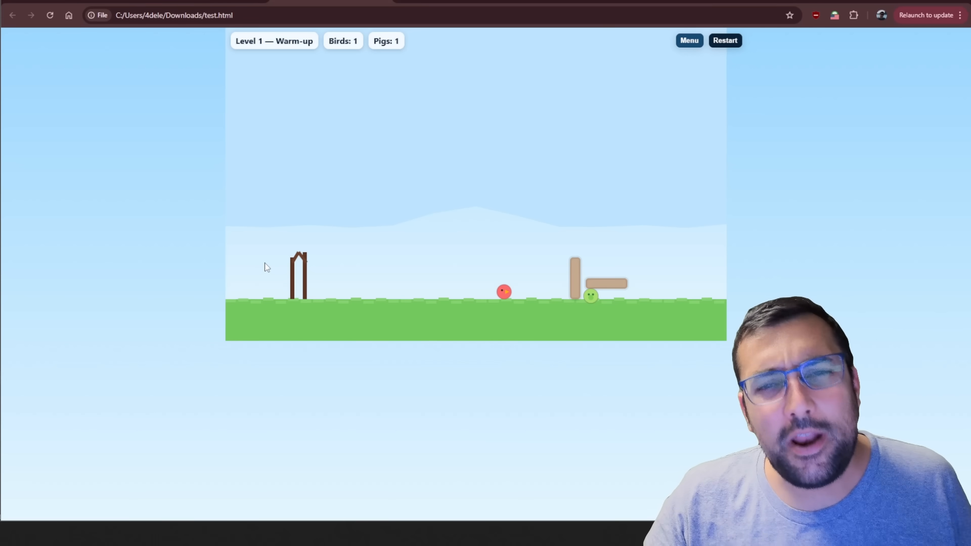
left_click_drag(503, 292, 251, 265)
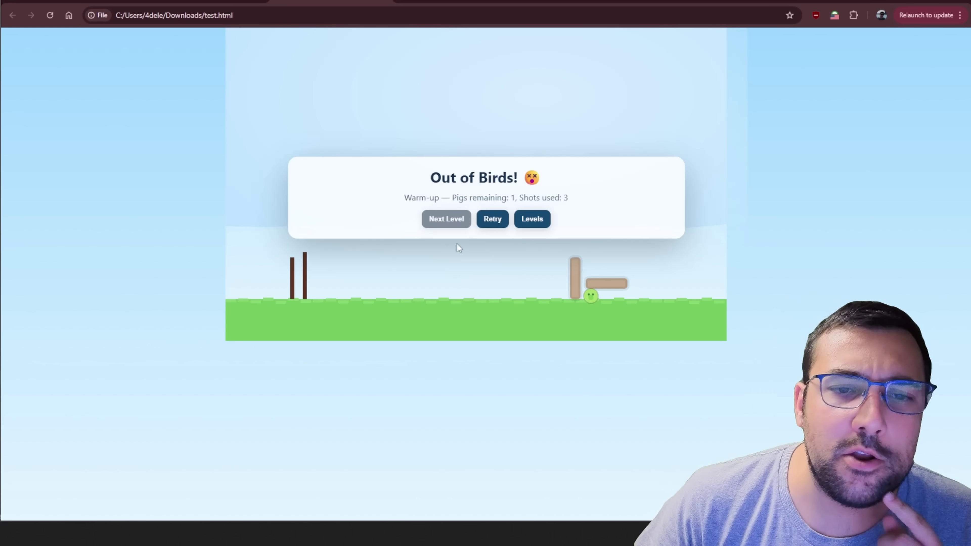
left_click(492, 219)
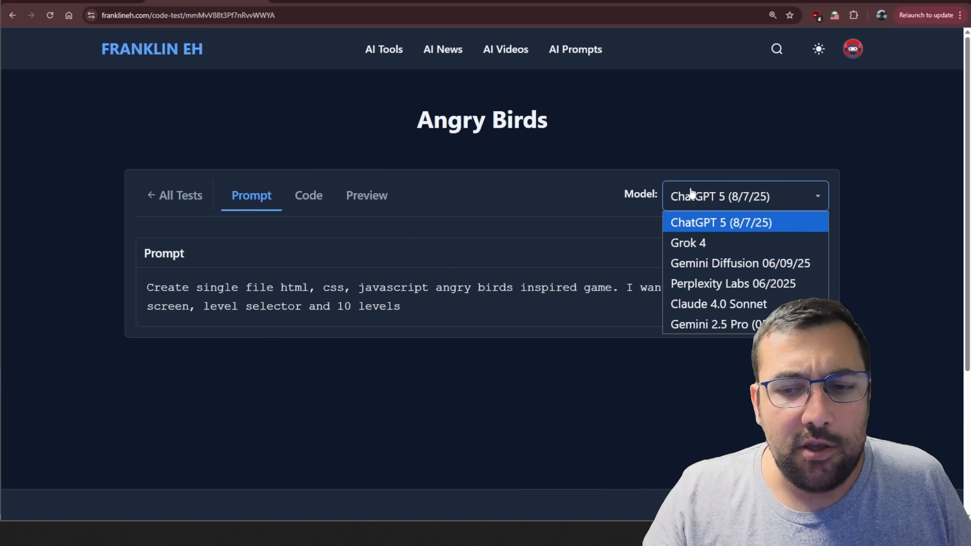
mouse_move(585, 192)
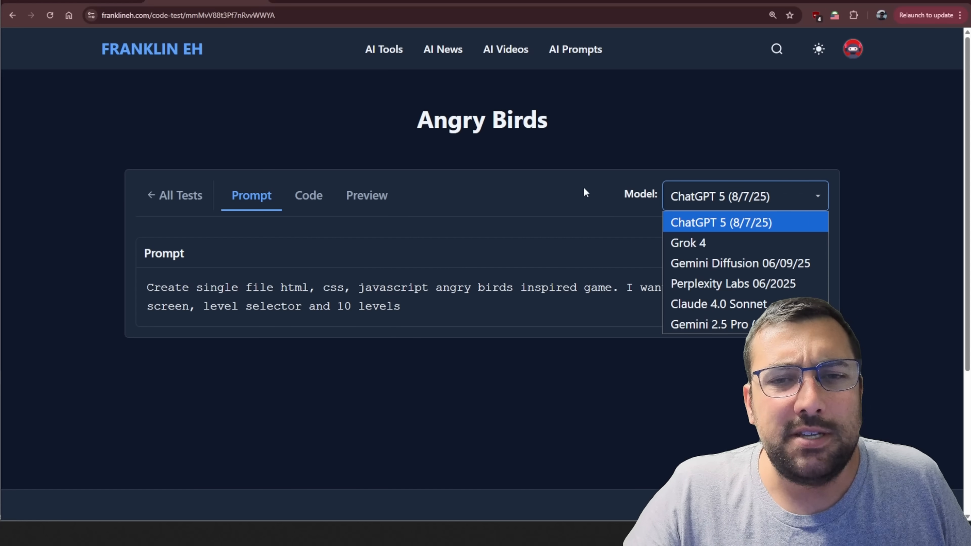
mouse_move(564, 194)
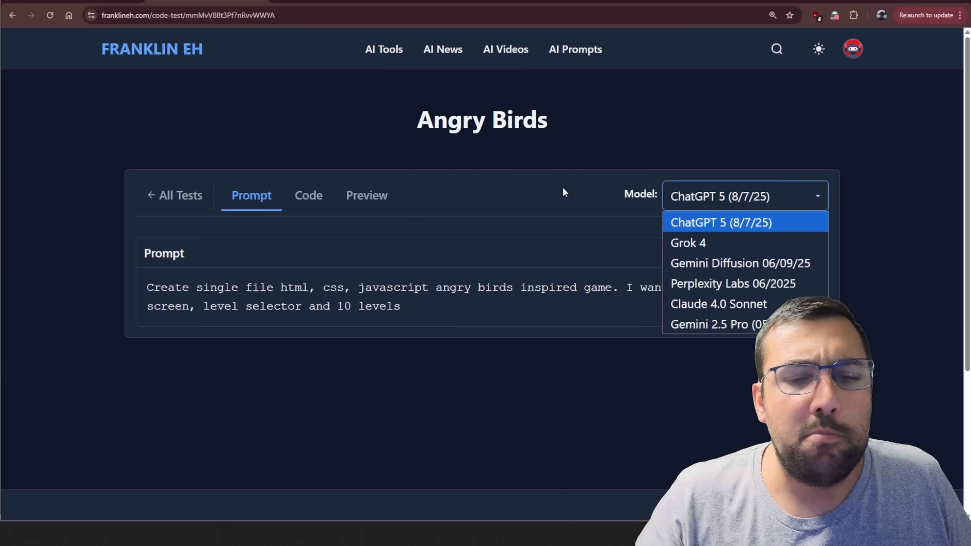
Dismiss the model list on the Angry Birds code test page
left_click(174, 195)
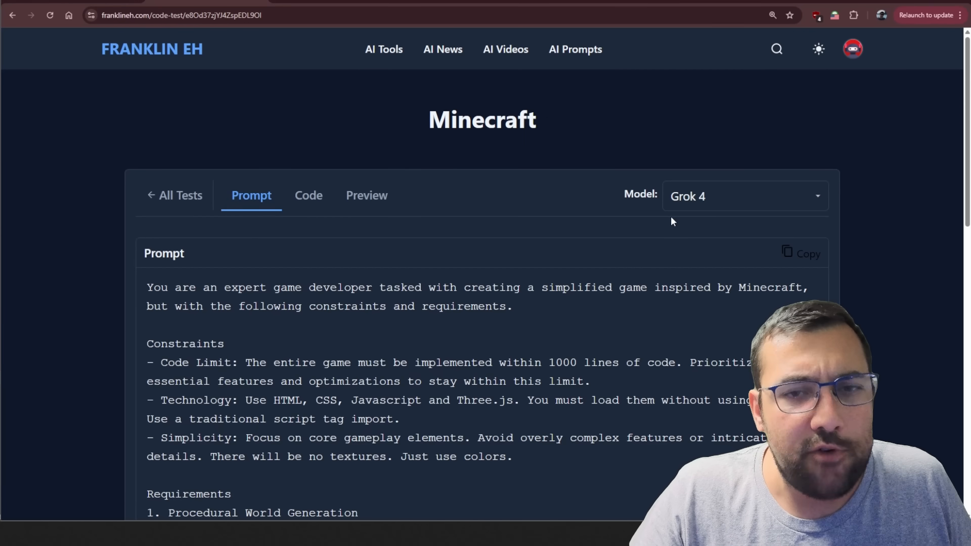
Run the ChatGPT 4o Minecraft preview, then switch to Gemini 2.5 Pro's world and interact with it
left_click(745, 196)
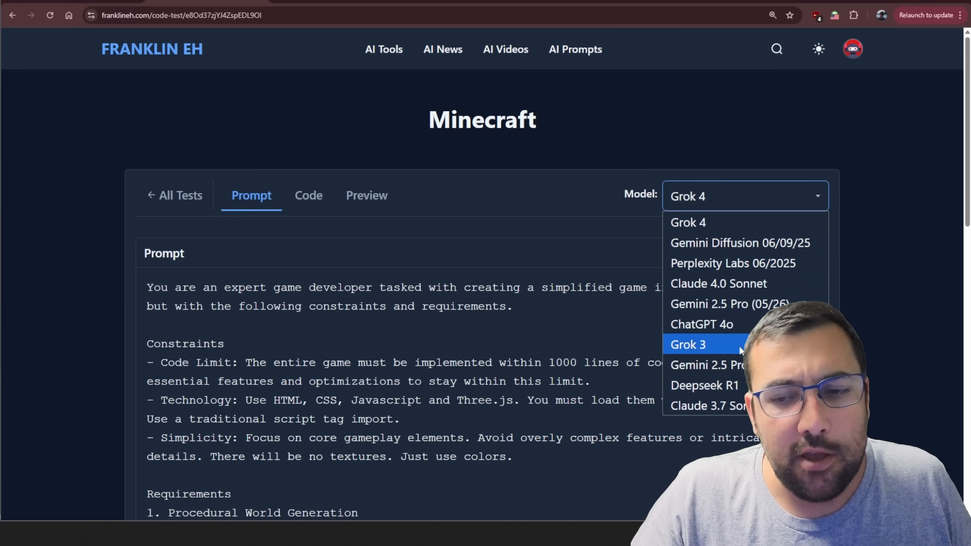
mouse_move(733, 306)
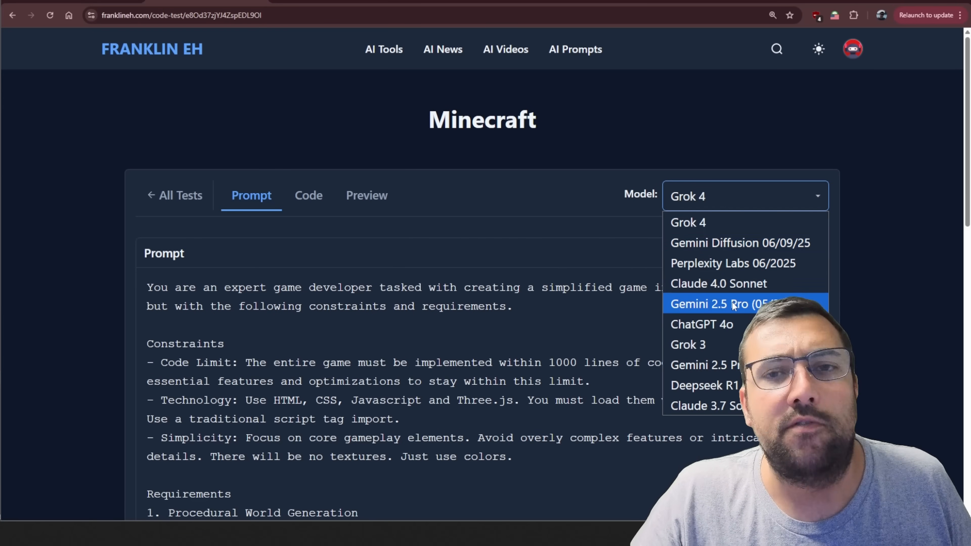
mouse_move(729, 334)
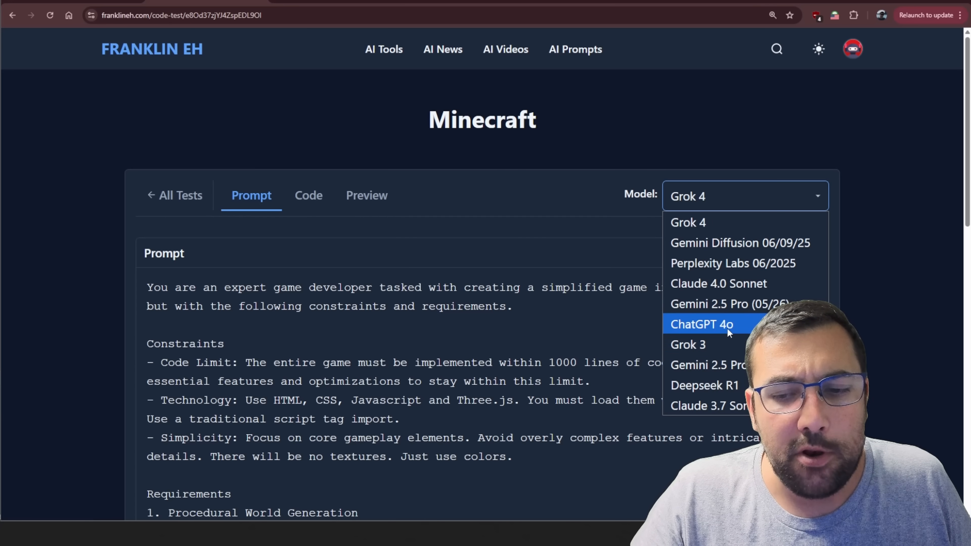
left_click(701, 324)
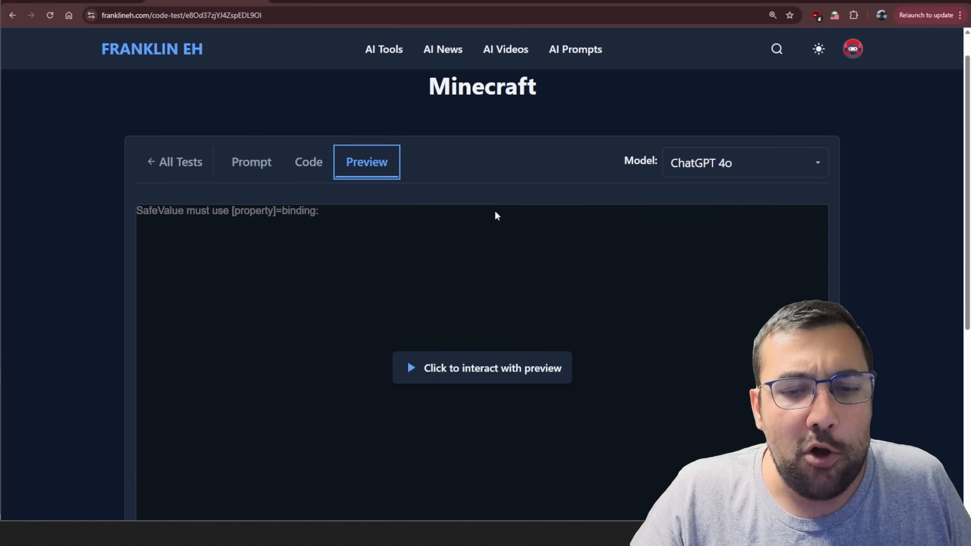
left_click(482, 368)
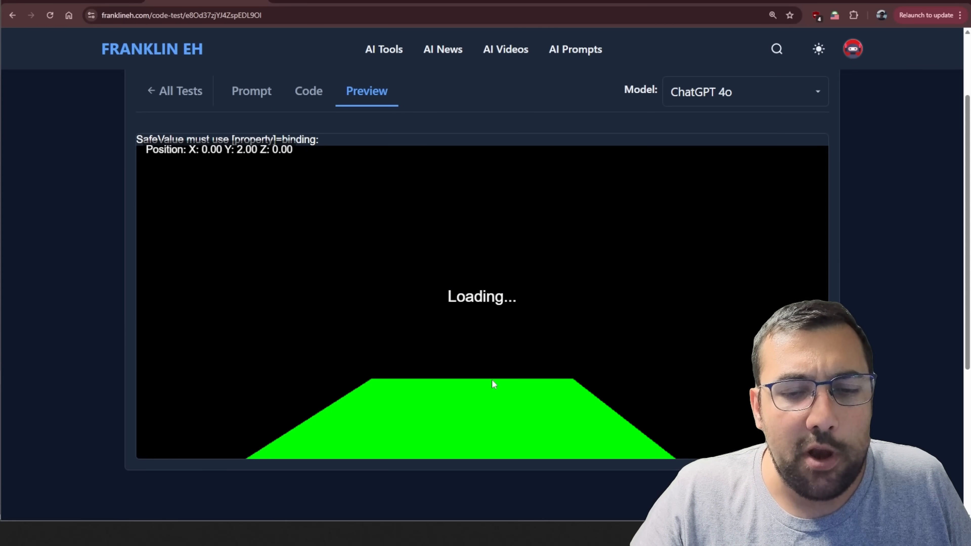
scroll("down", 3)
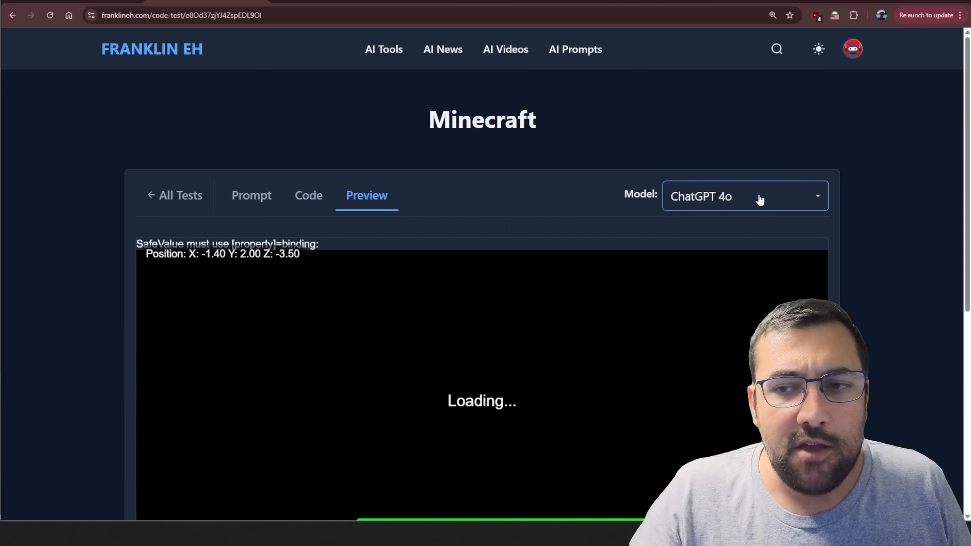
left_click(761, 196)
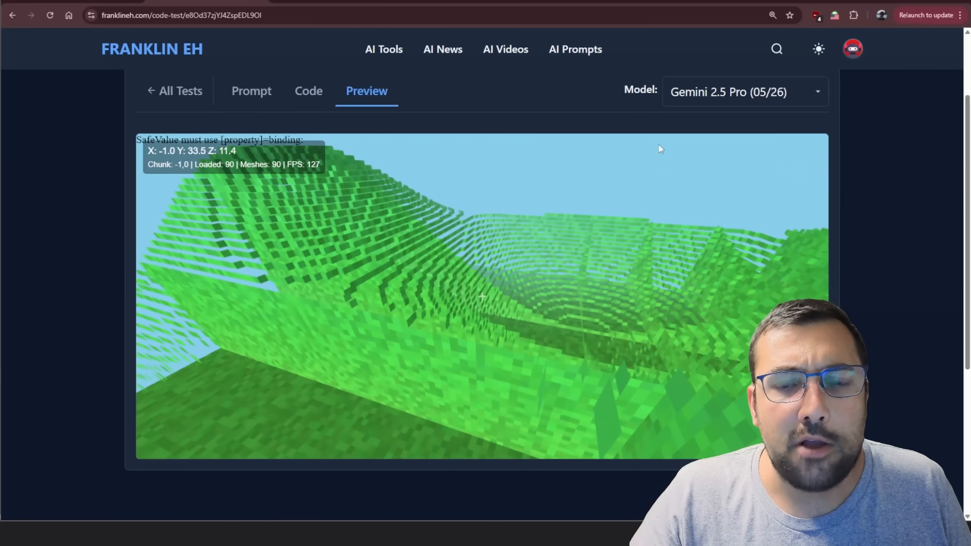
left_click(251, 91)
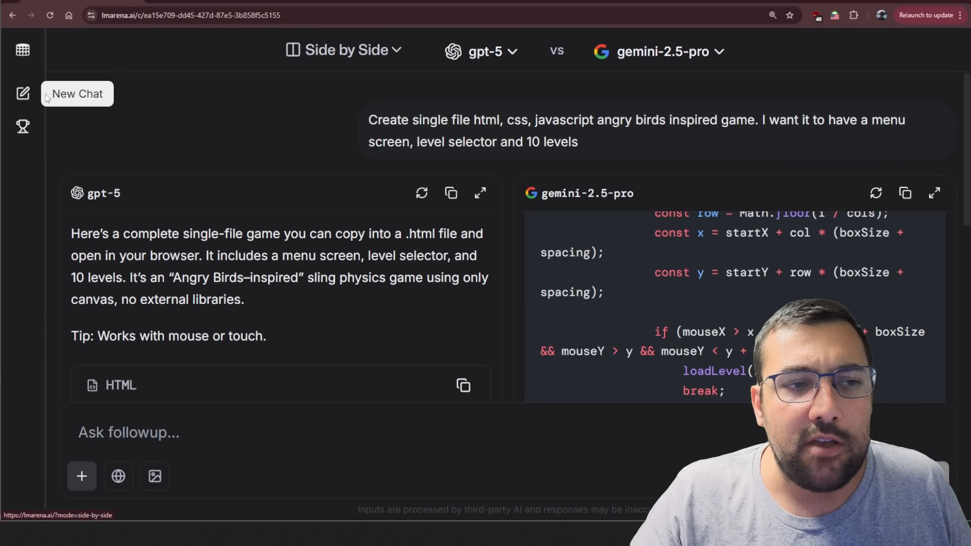
Start a new LMArena chat and focus the Ask anything box
left_click(22, 94)
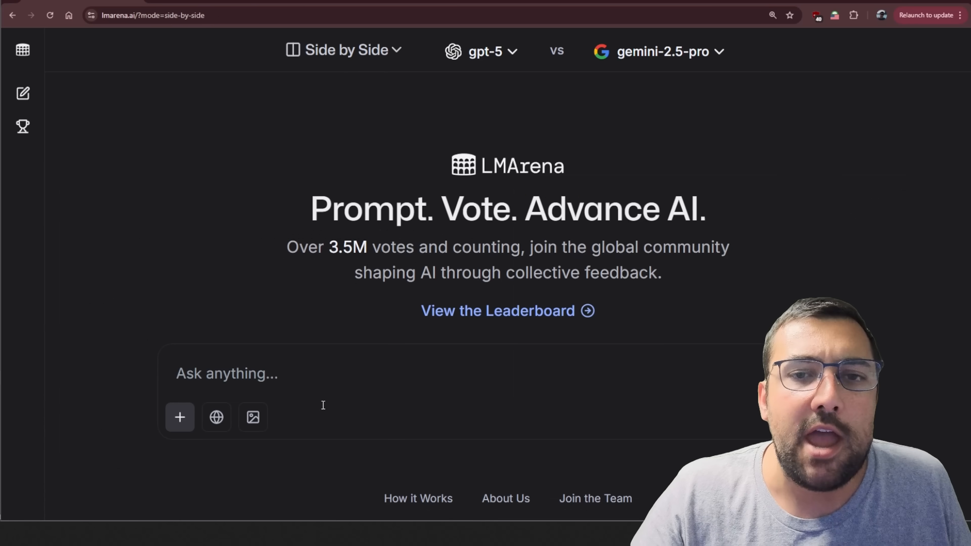
left_click(233, 375)
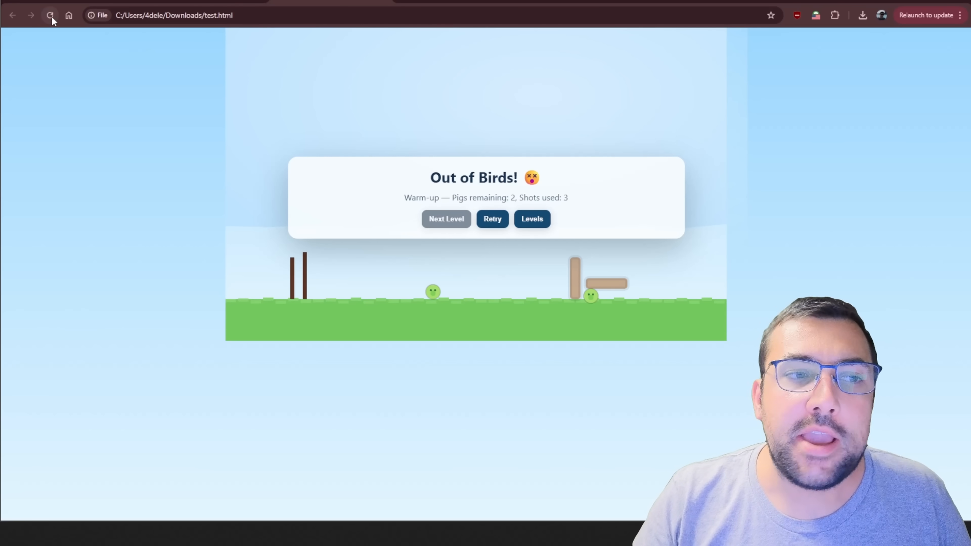
Reload test.html to generate the voxel world and start playing it
left_click(50, 15)
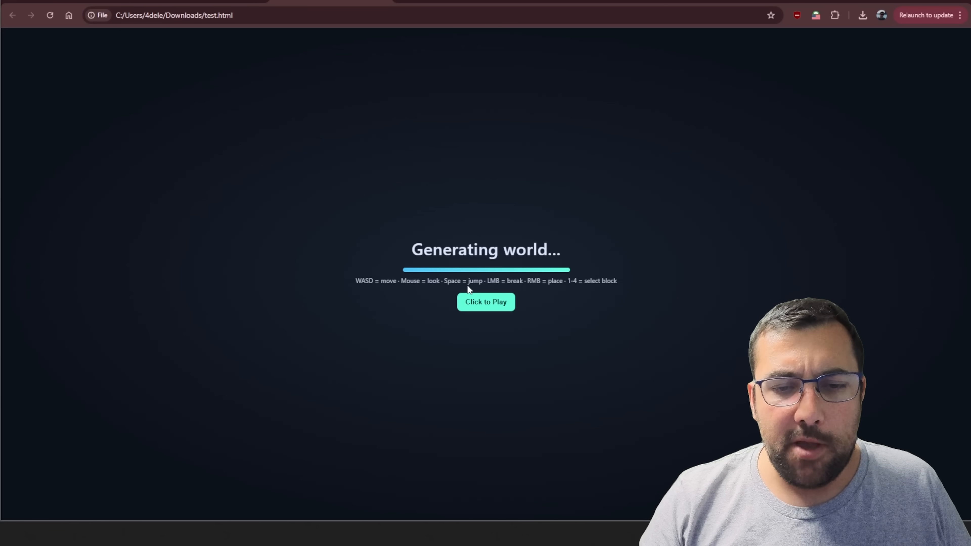
mouse_move(508, 293)
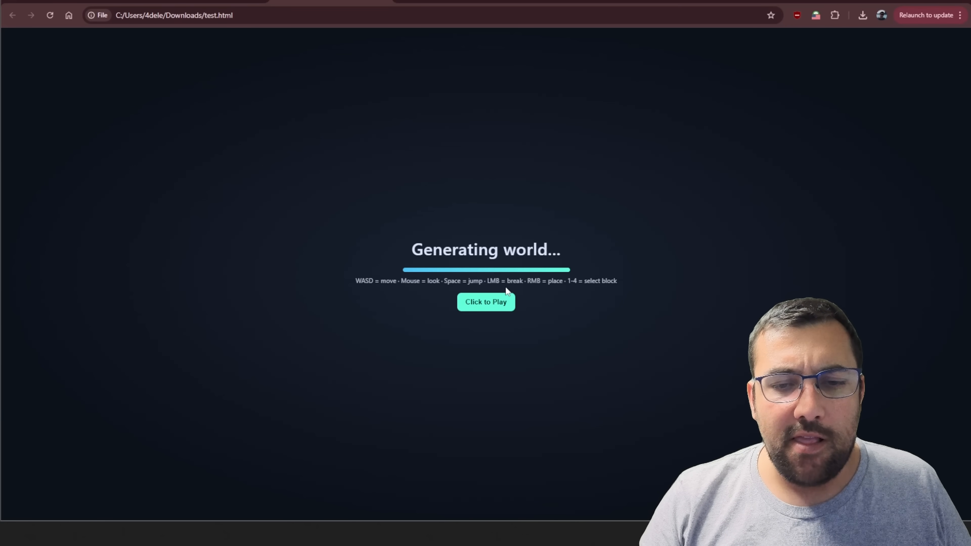
mouse_move(485, 312)
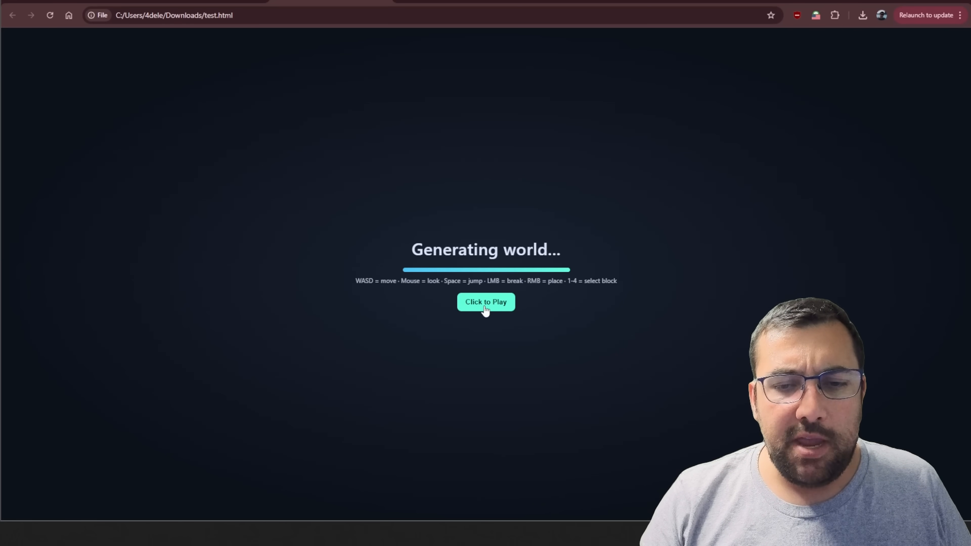
left_click(486, 302)
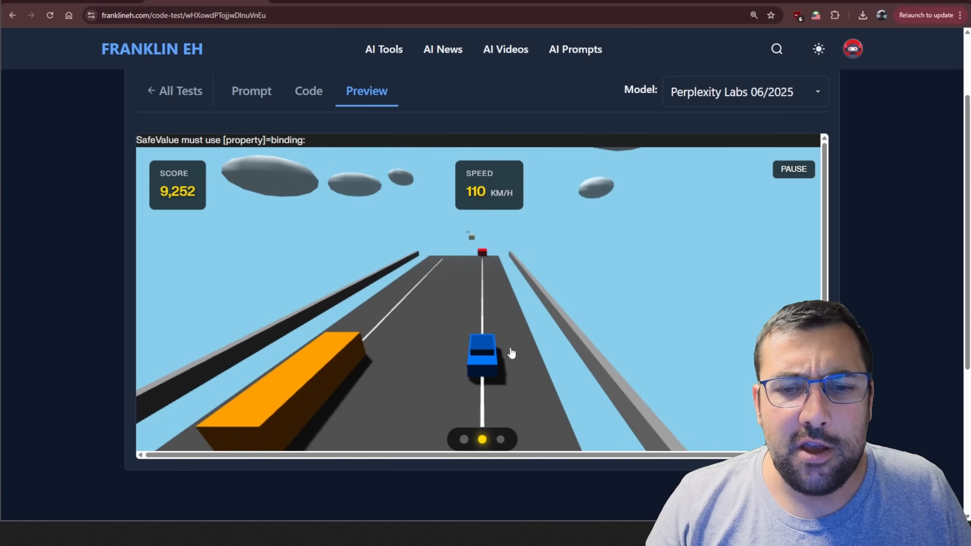
Play the Perplexity Labs driving game preview in Franklin EH
left_click(251, 91)
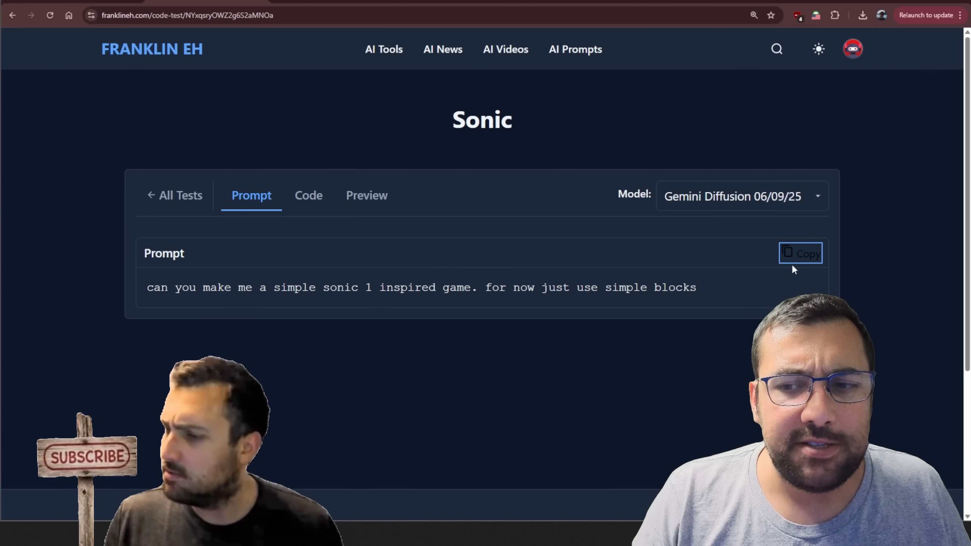
Show the Gemini 2.5 Pro Sonic game preview and start interacting with it
left_click(740, 196)
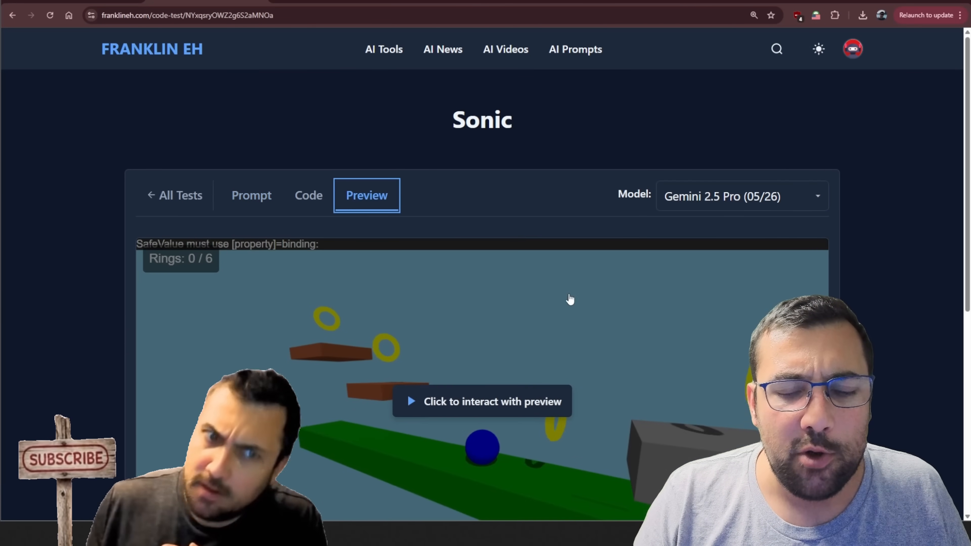
left_click(490, 402)
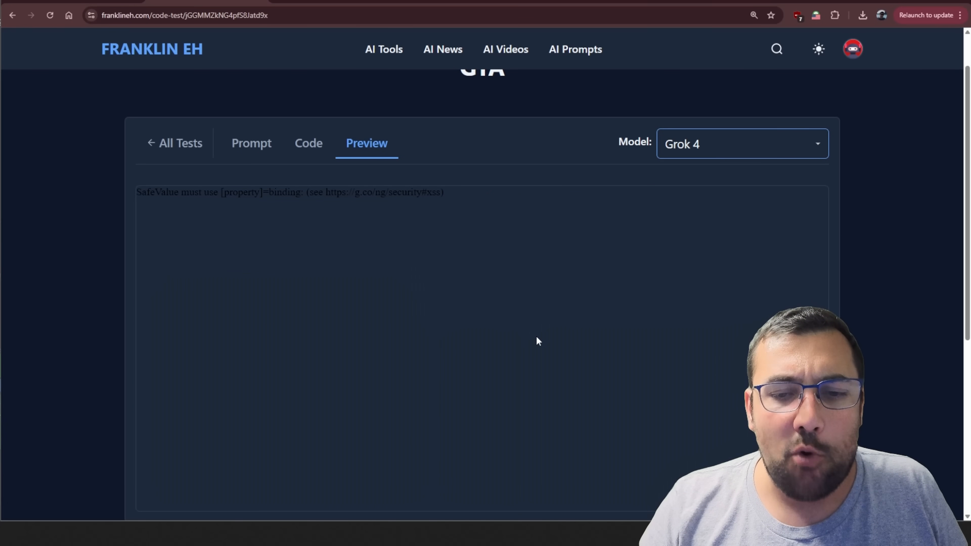
Load the Gemini 2.5 Pro (05/26) GTA city via the Model dropdown, then return to LMArena
left_click(742, 144)
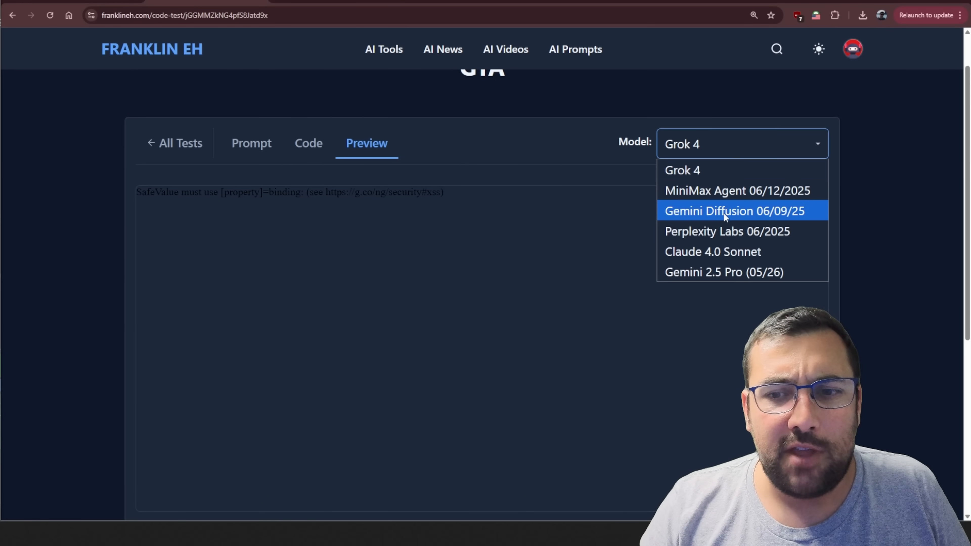
left_click(727, 231)
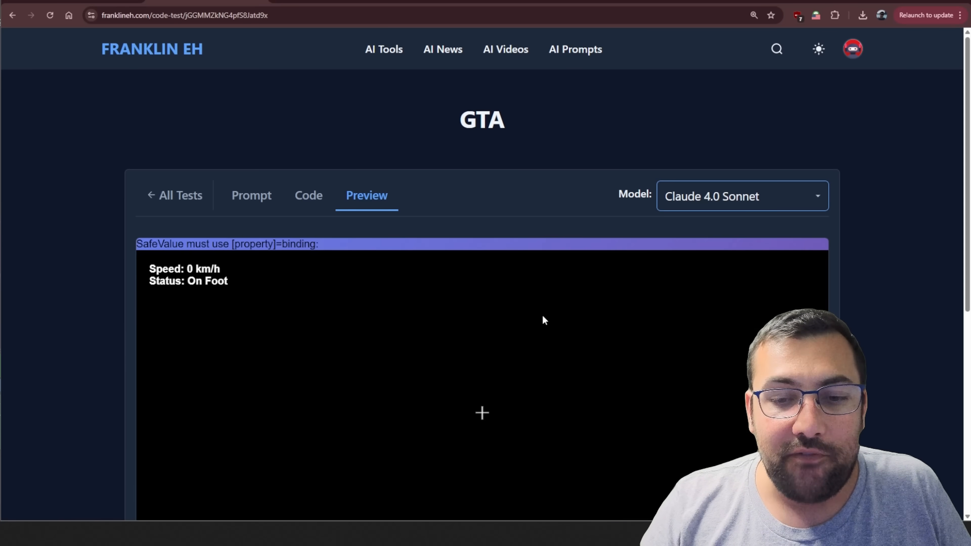
scroll("down", 3)
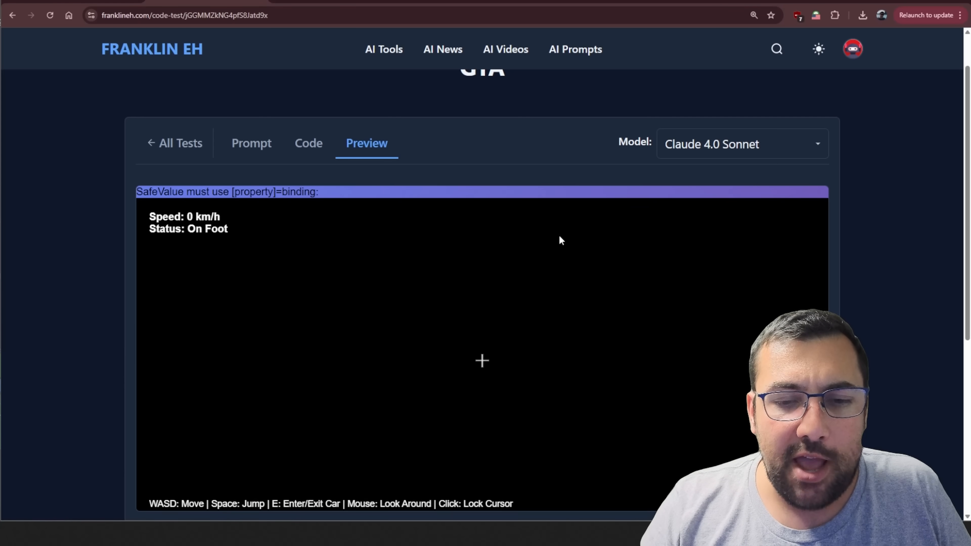
left_click(741, 144)
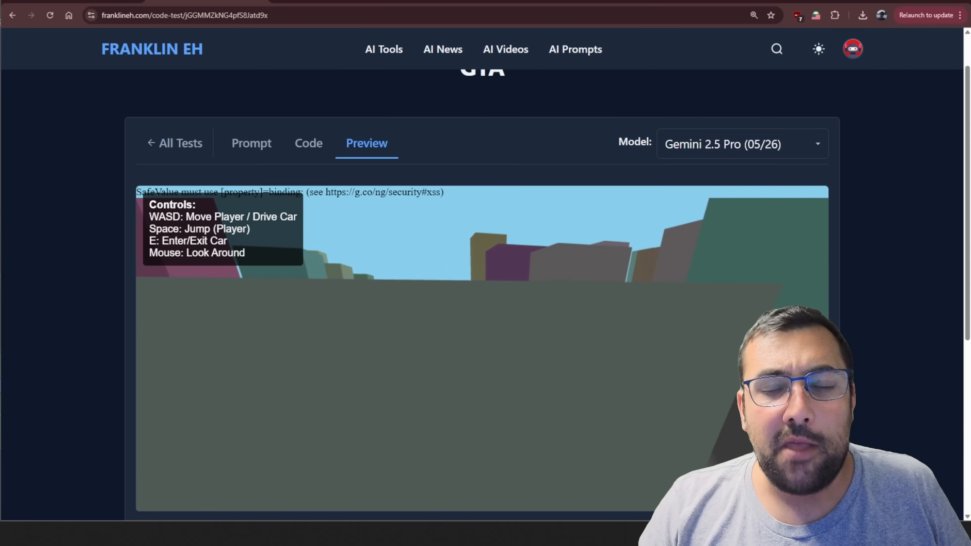
left_click(251, 144)
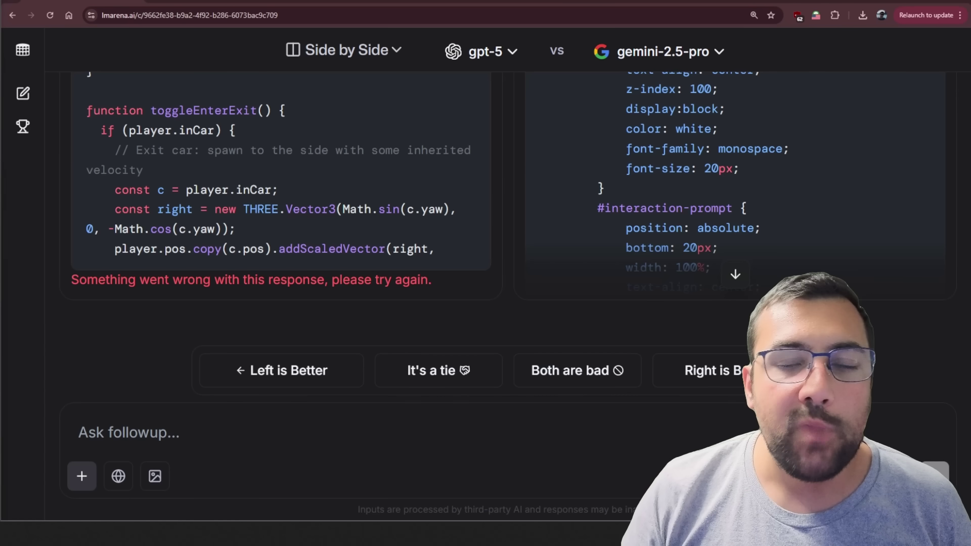
mouse_move(76, 315)
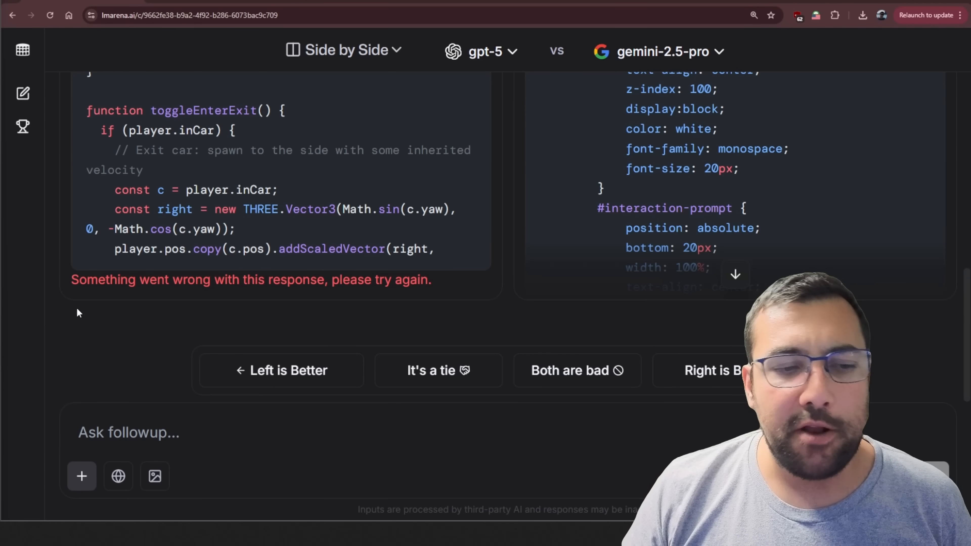
left_click_drag(70, 279, 325, 279)
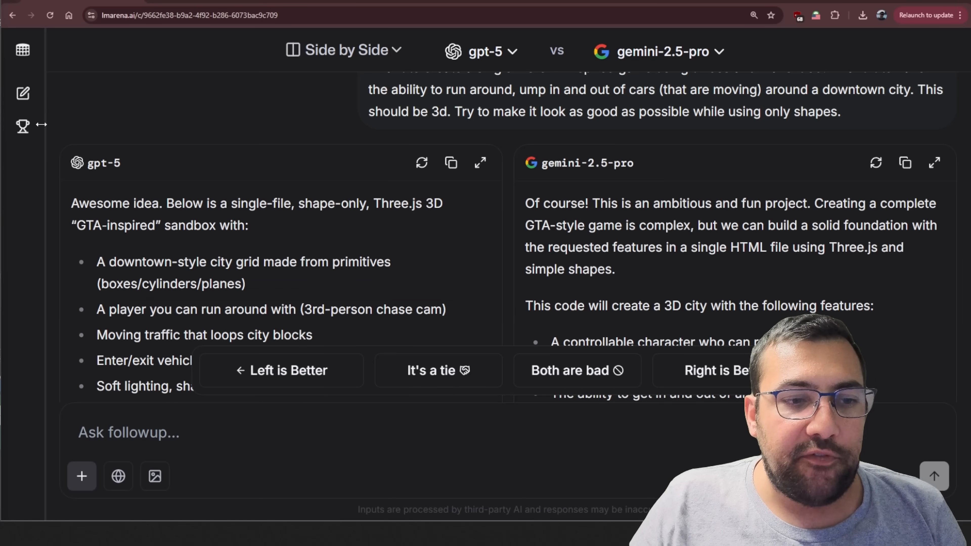
scroll("down", 3)
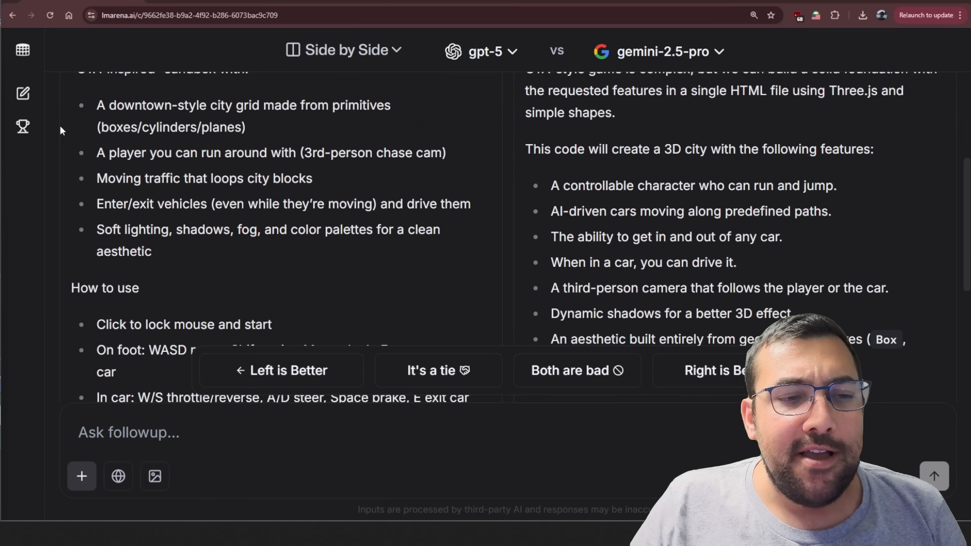
left_click_drag(108, 105, 262, 105)
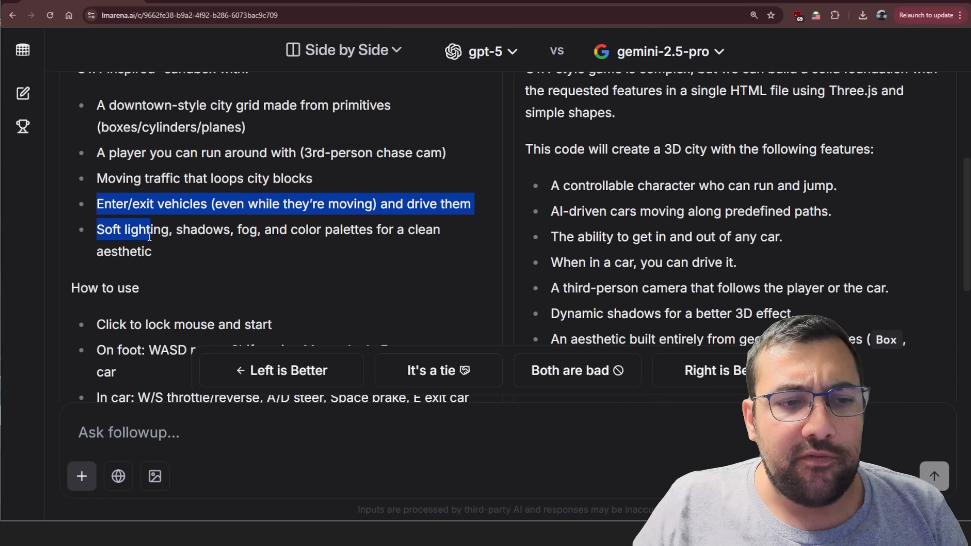
scroll("down", 3)
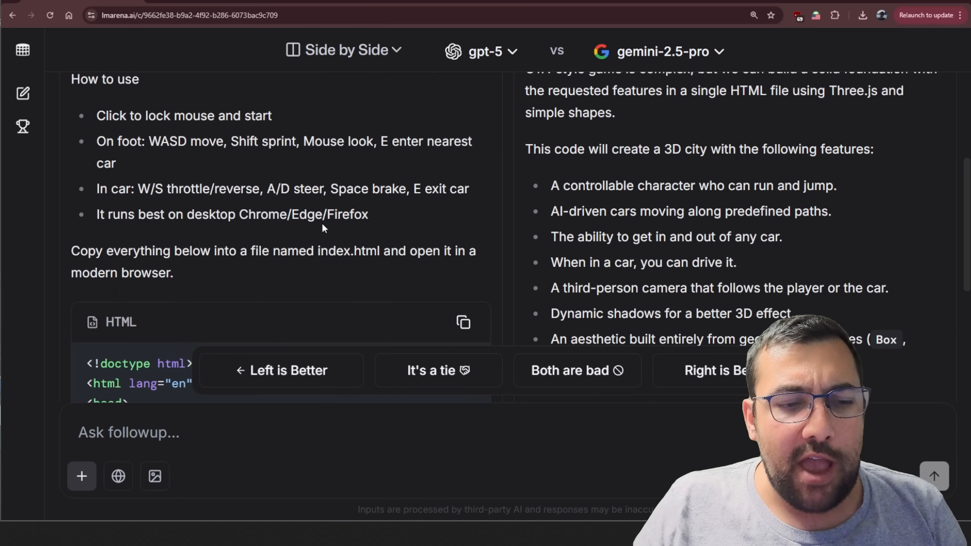
scroll("down", 3)
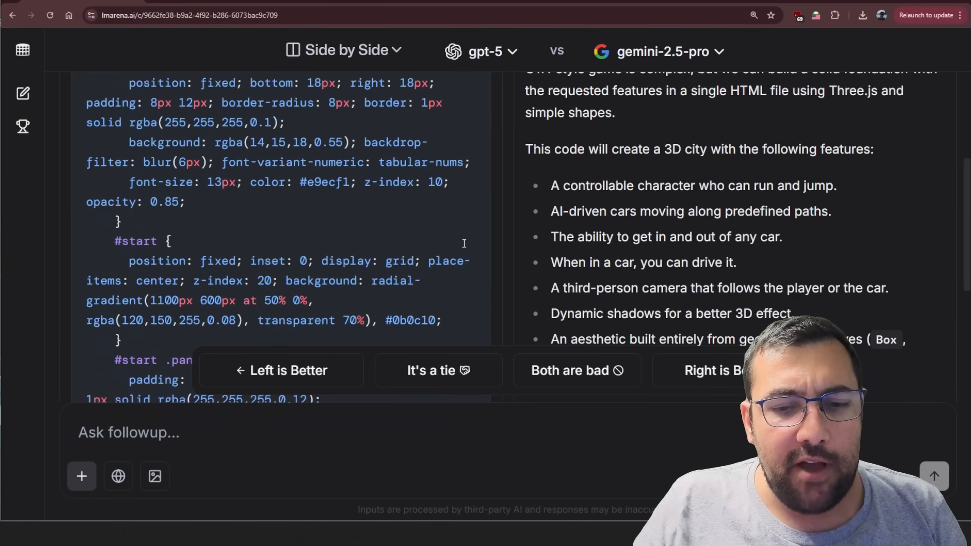
scroll("down", 3)
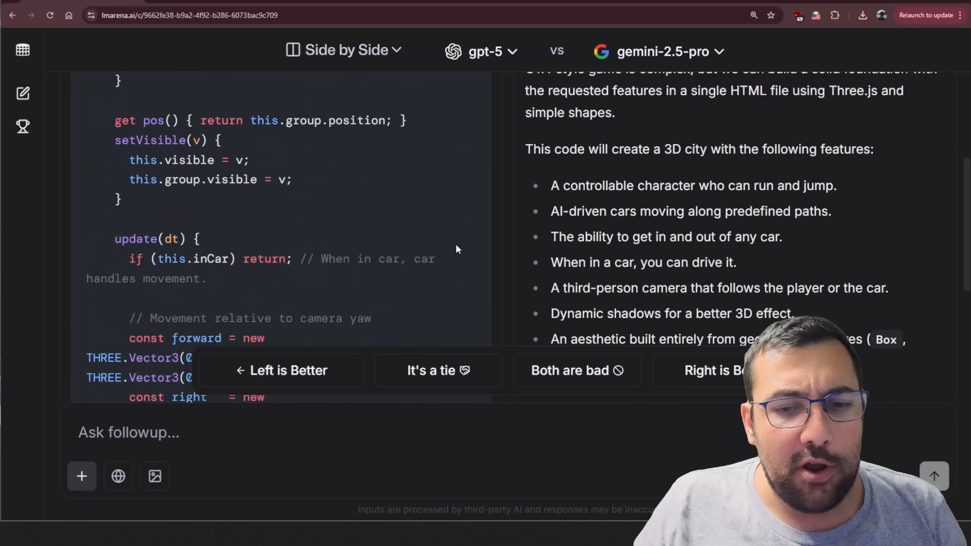
scroll("down", 3)
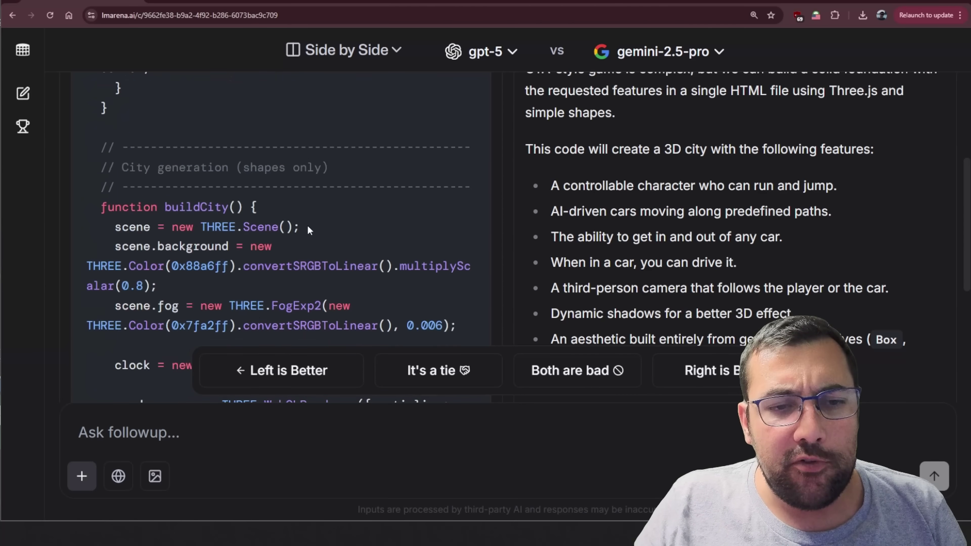
scroll("down", 3)
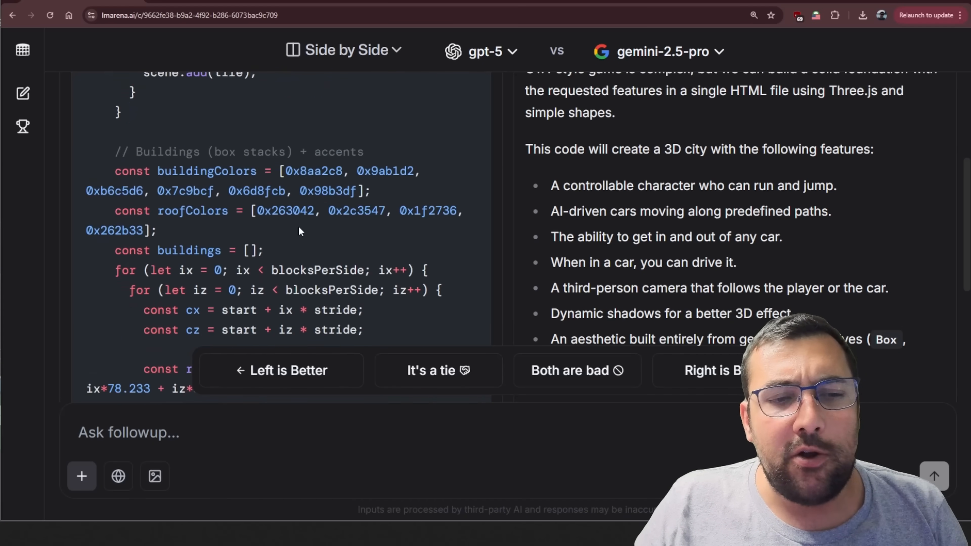
scroll("down", 3)
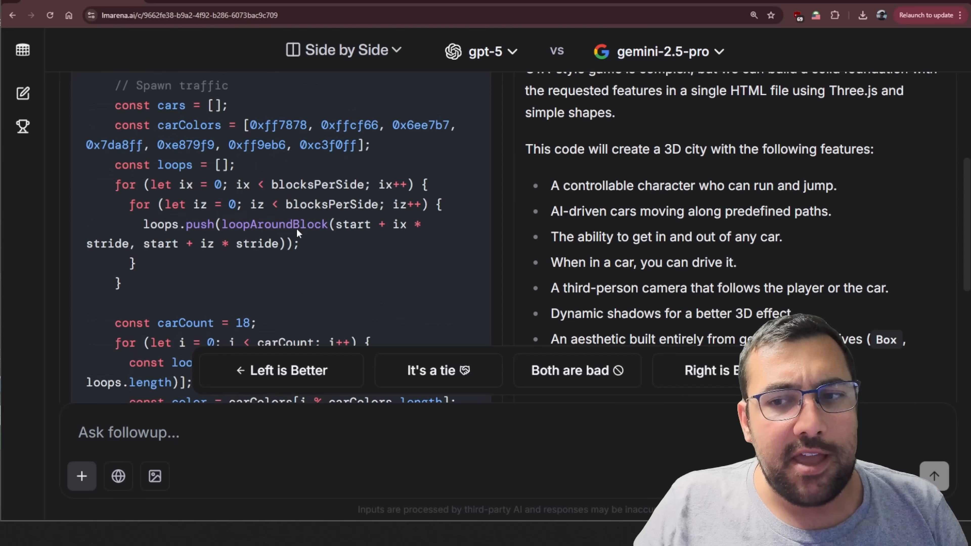
scroll("down", 3)
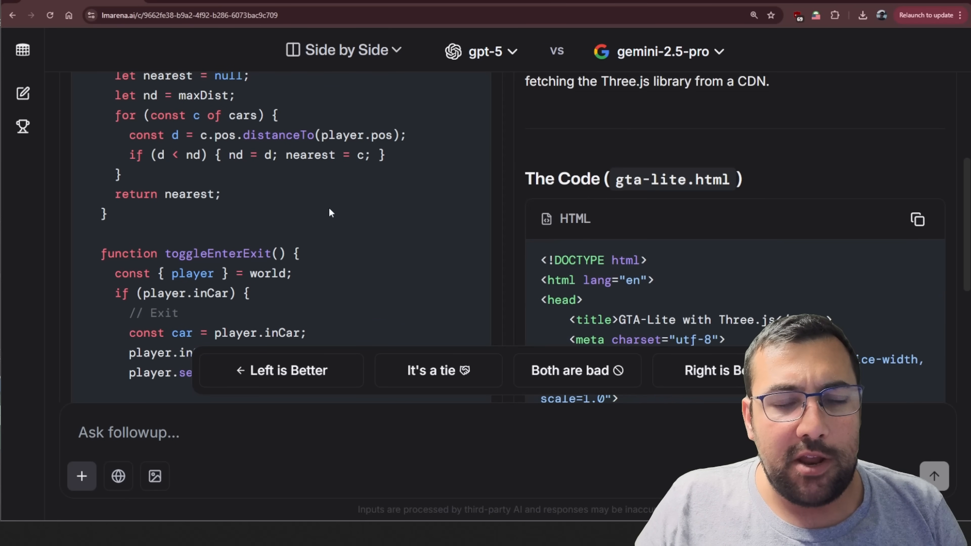
scroll("down", 3)
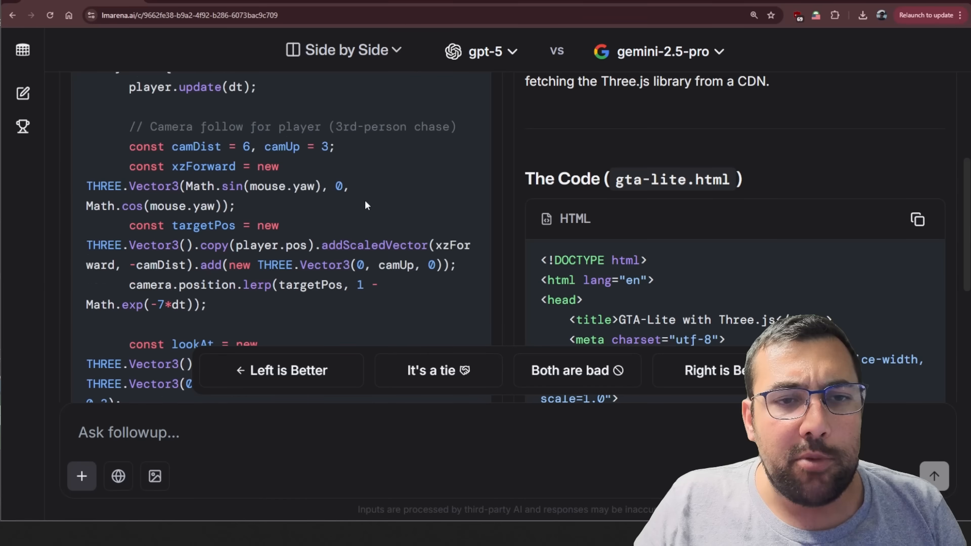
scroll("down", 3)
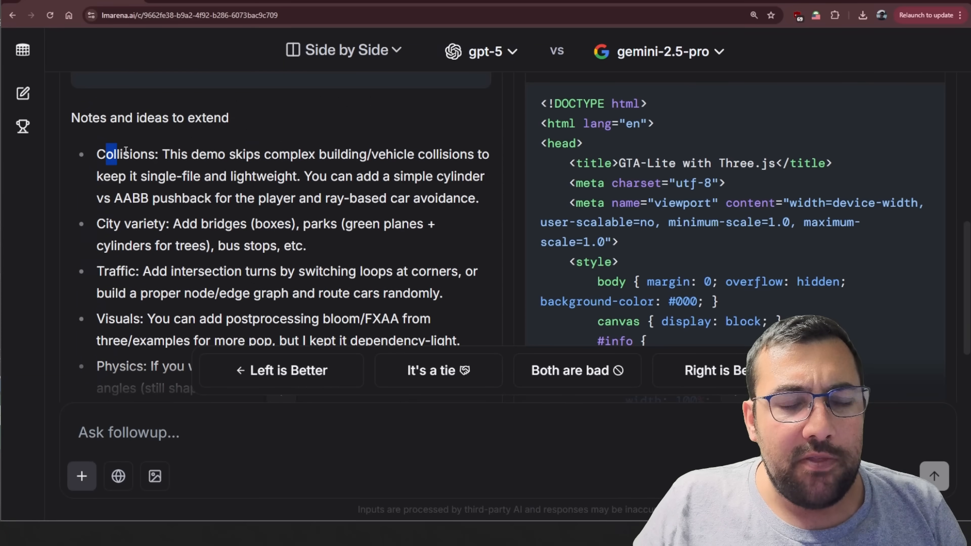
left_click_drag(111, 154, 266, 153)
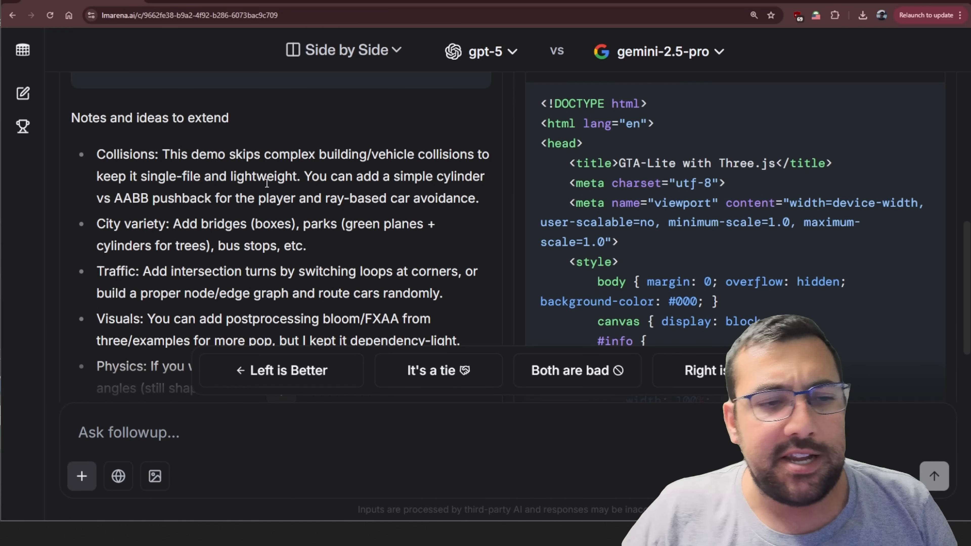
left_click_drag(96, 224, 209, 224)
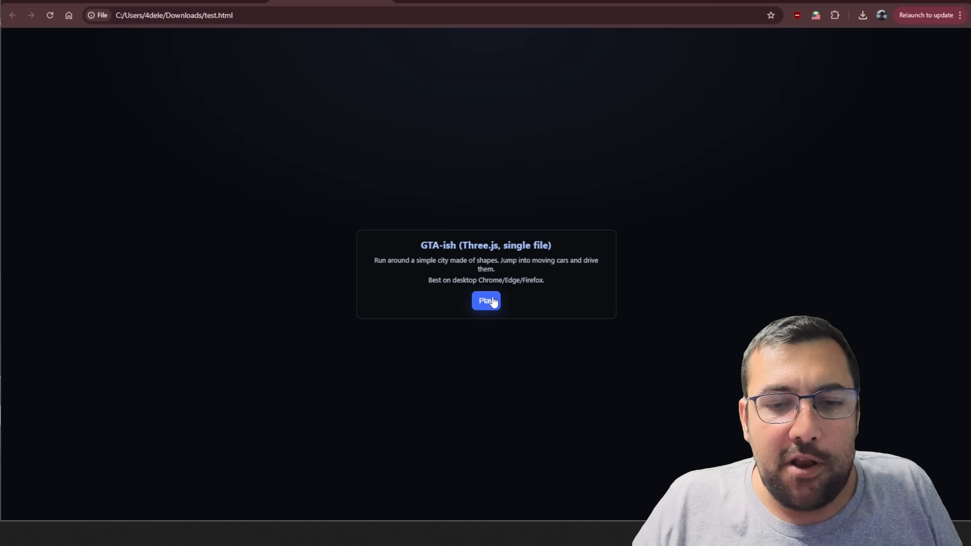
Start the GTA-ish game with Play and lock the mouse inside it for control
left_click(486, 301)
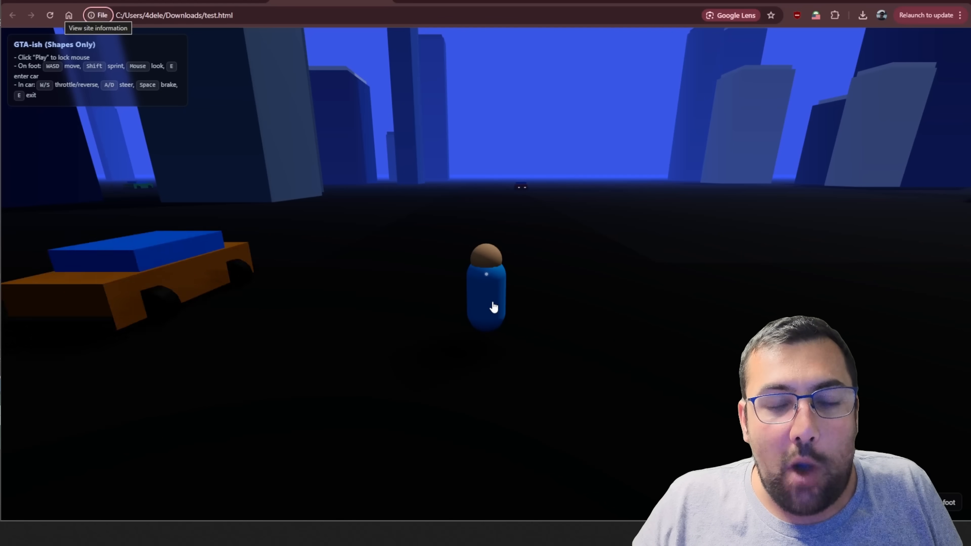
left_click(493, 308)
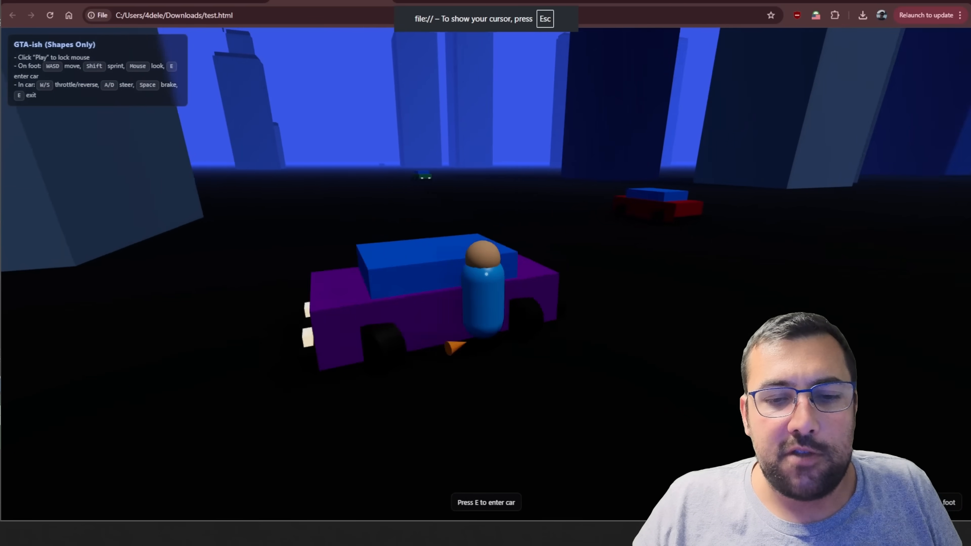